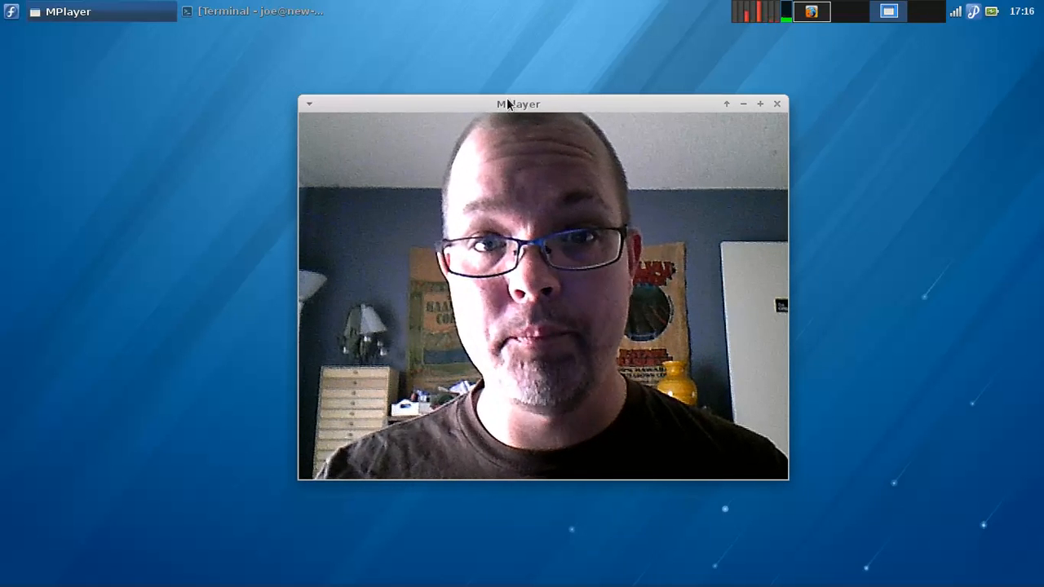
mouse_move(783, 484)
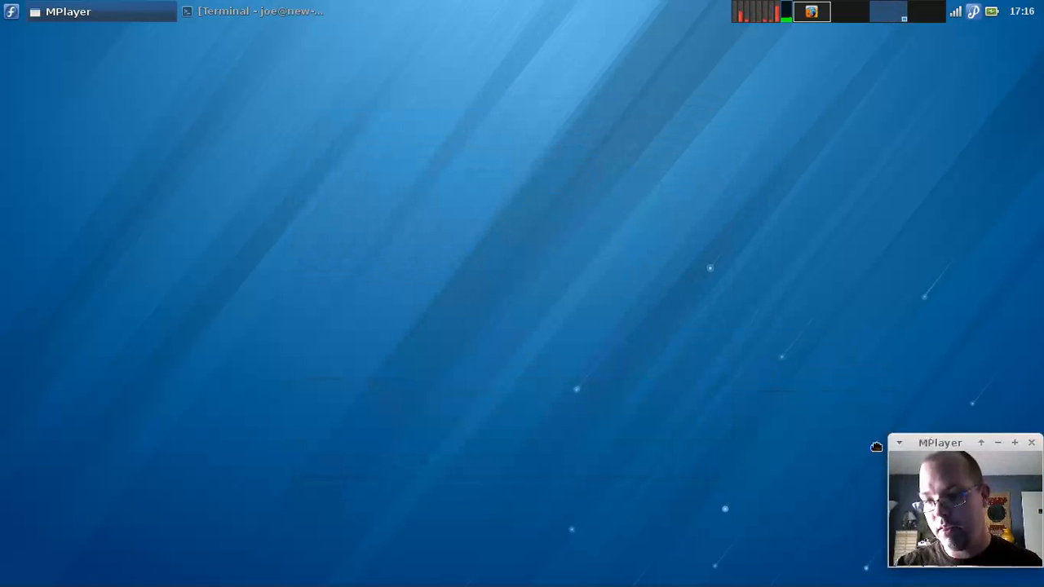
Browse the Settings submenu of the Applications menu, dismiss it, and reopen the menu.
left_click(10, 11)
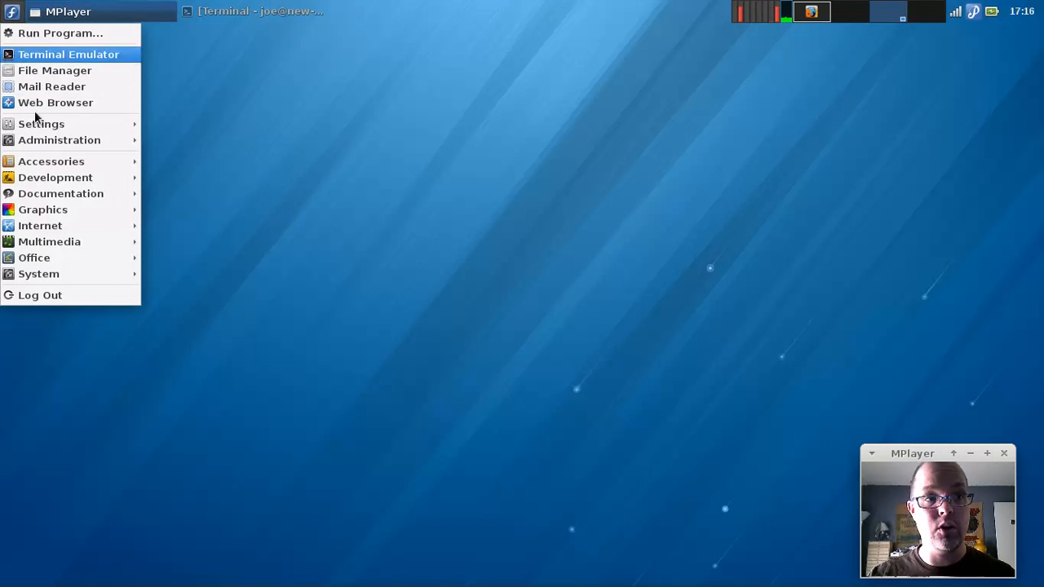
left_click(41, 123)
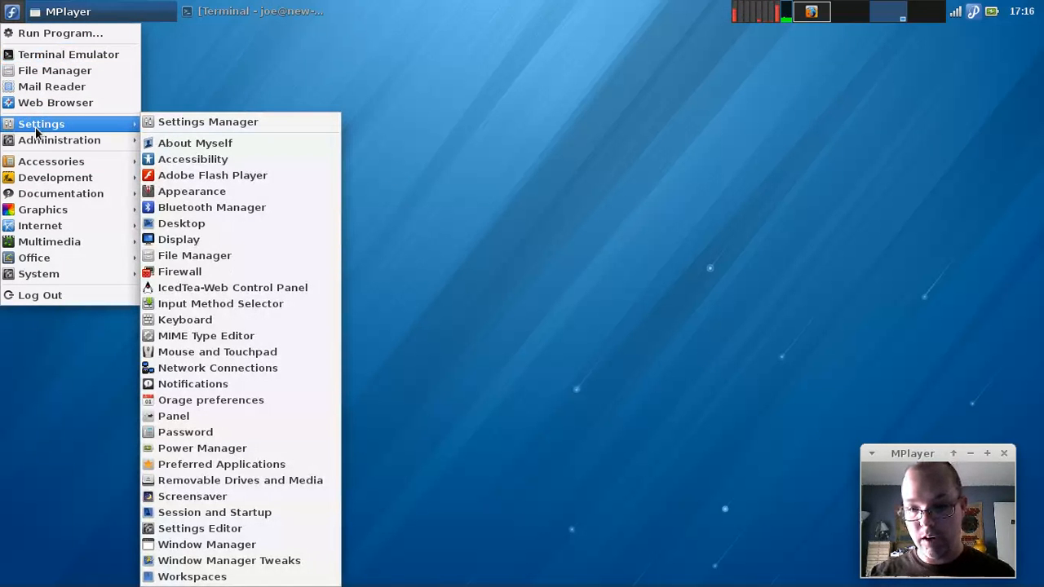
left_click(321, 213)
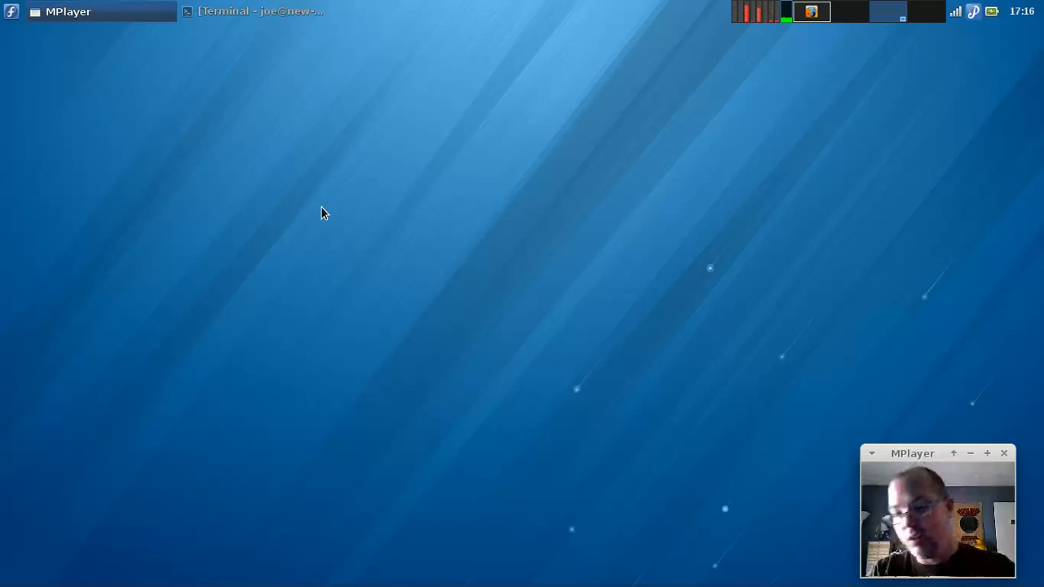
mouse_move(179, 162)
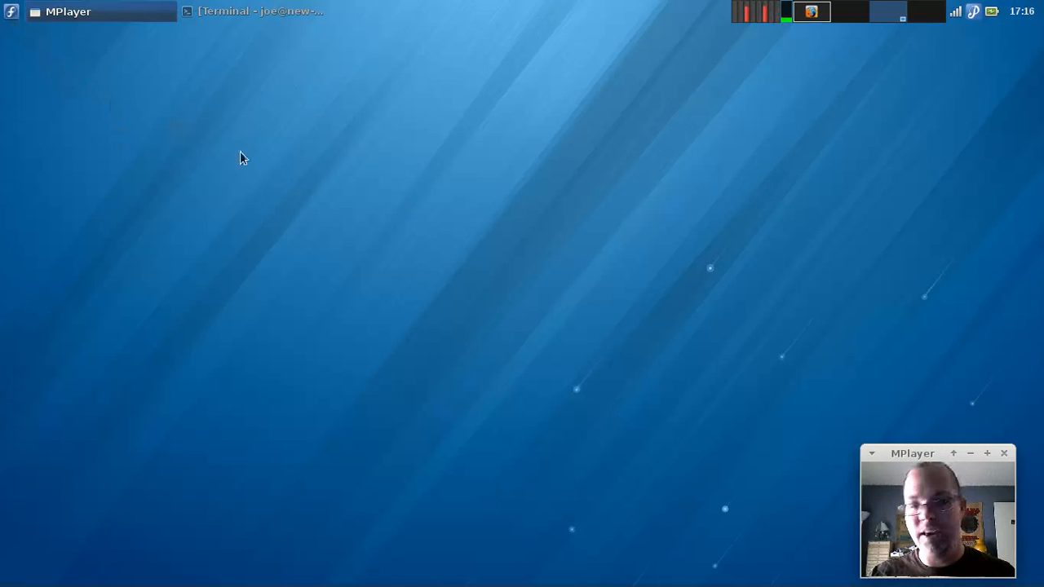
mouse_move(359, 199)
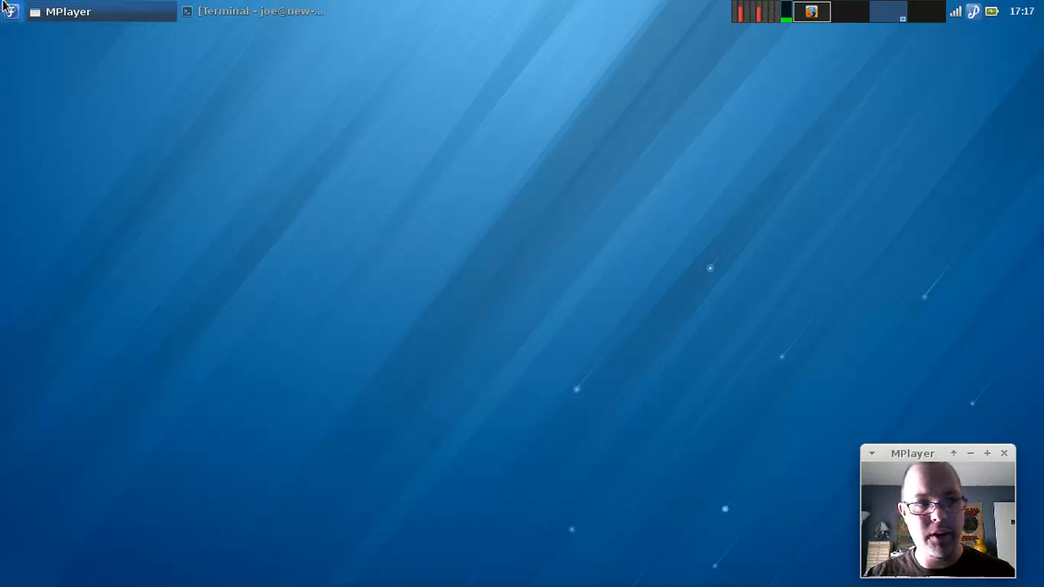
left_click(11, 10)
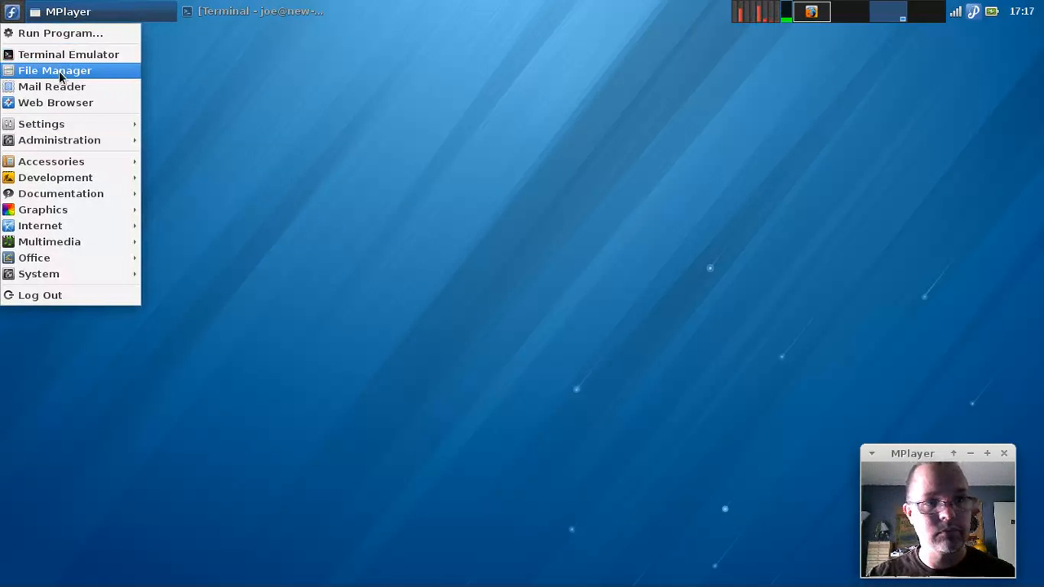
Launch Thunar, view its 1.6.3 About dialog, check the empty Templates folder, then close it.
left_click(55, 70)
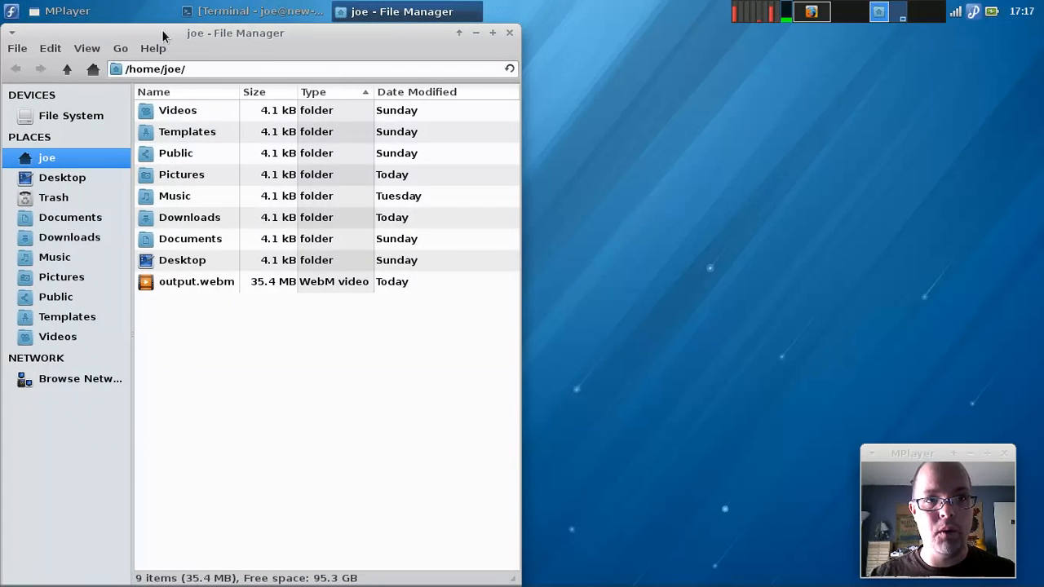
left_click(153, 48)
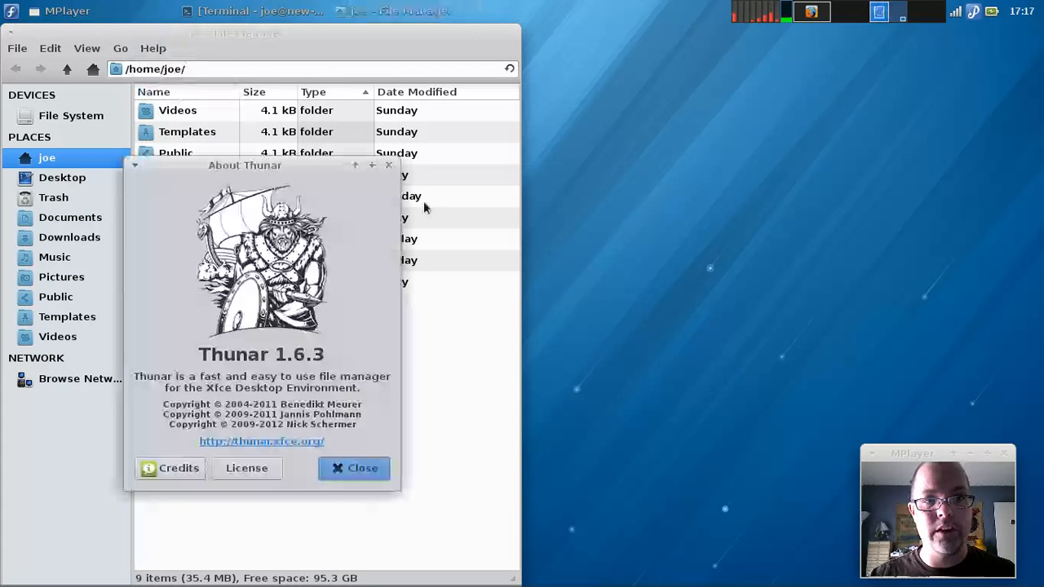
left_click(354, 468)
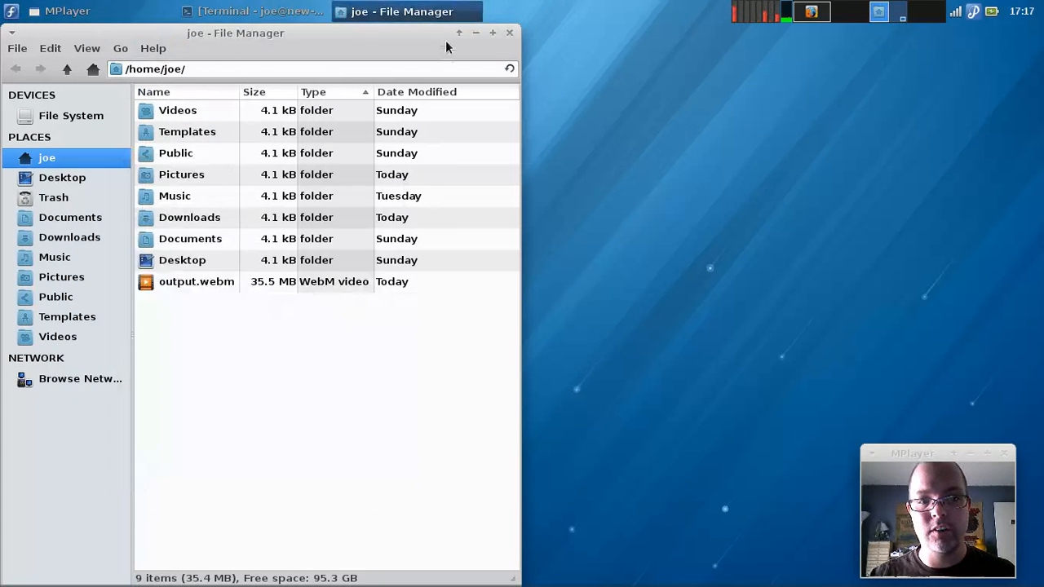
right_click(188, 131)
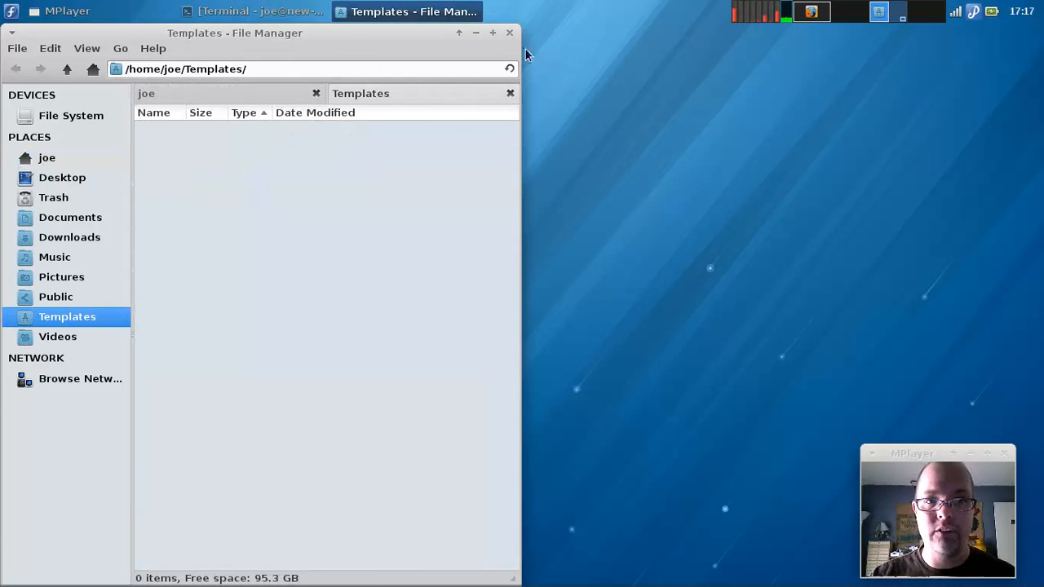
left_click(11, 11)
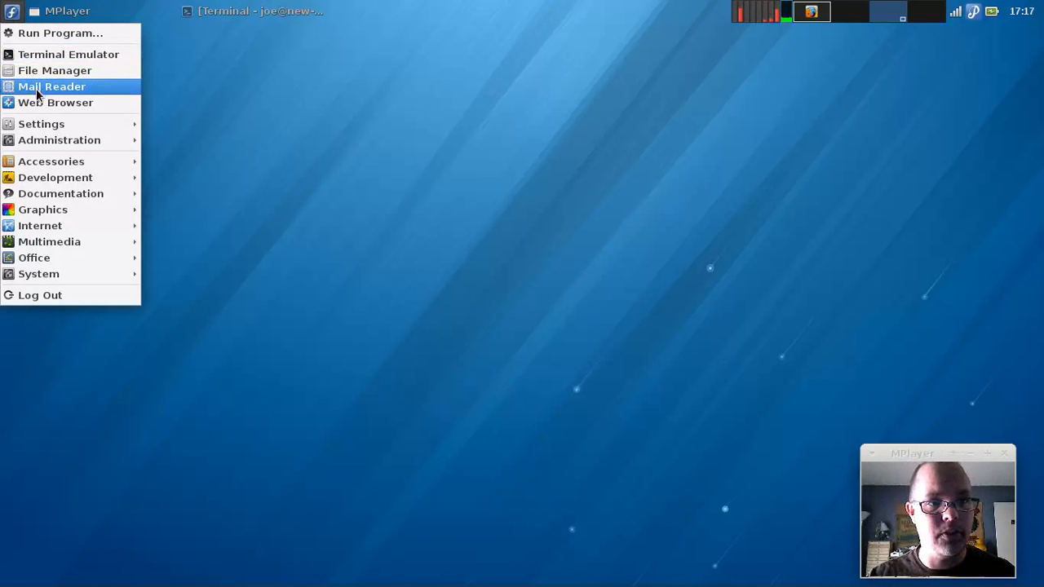
mouse_move(55, 102)
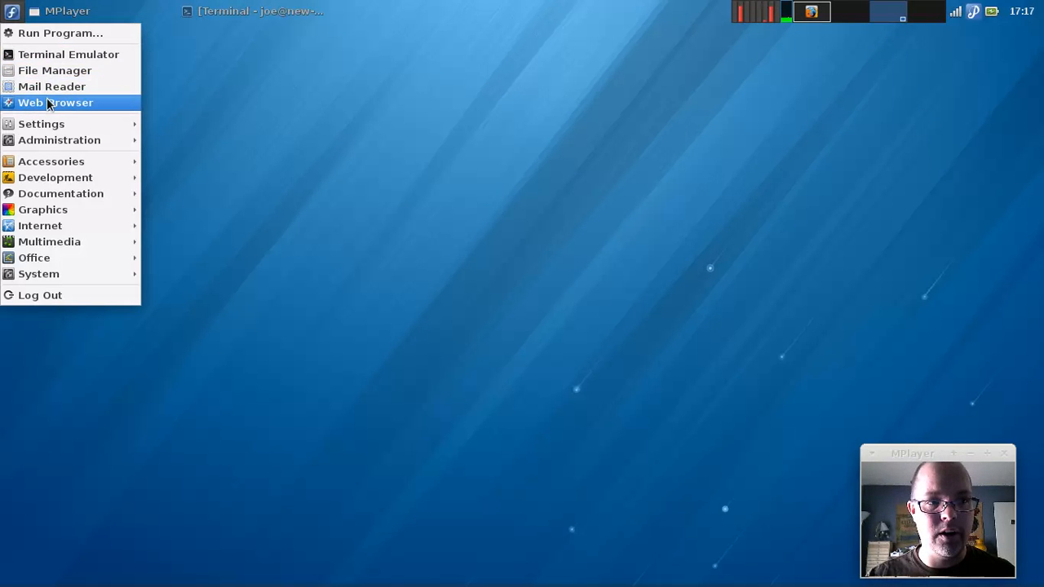
Launch the web browser on the Fedora homepage, then browse the Accessories, Graphics, Internet and Office submenus.
left_click(52, 86)
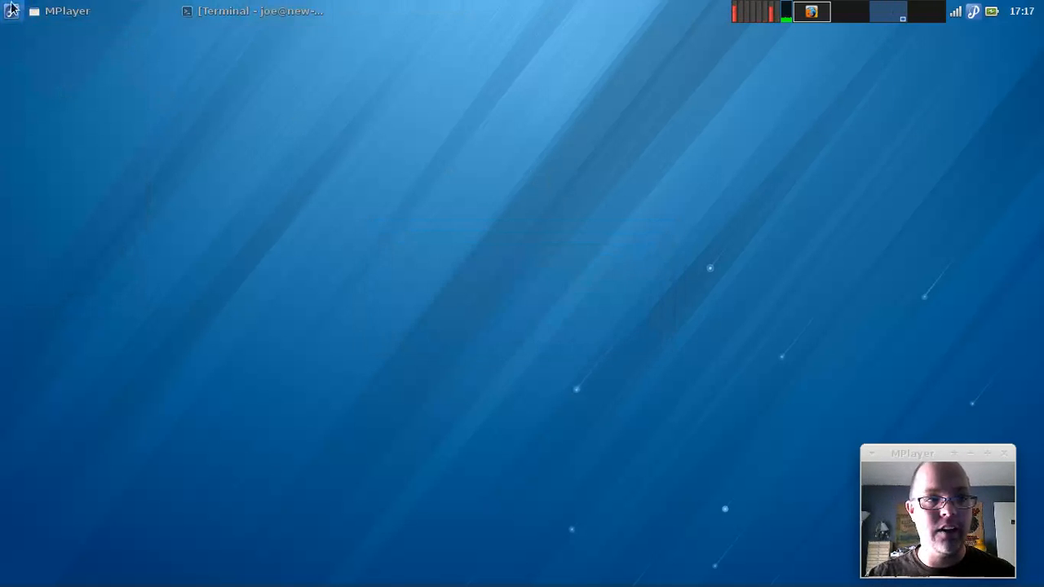
left_click(11, 10)
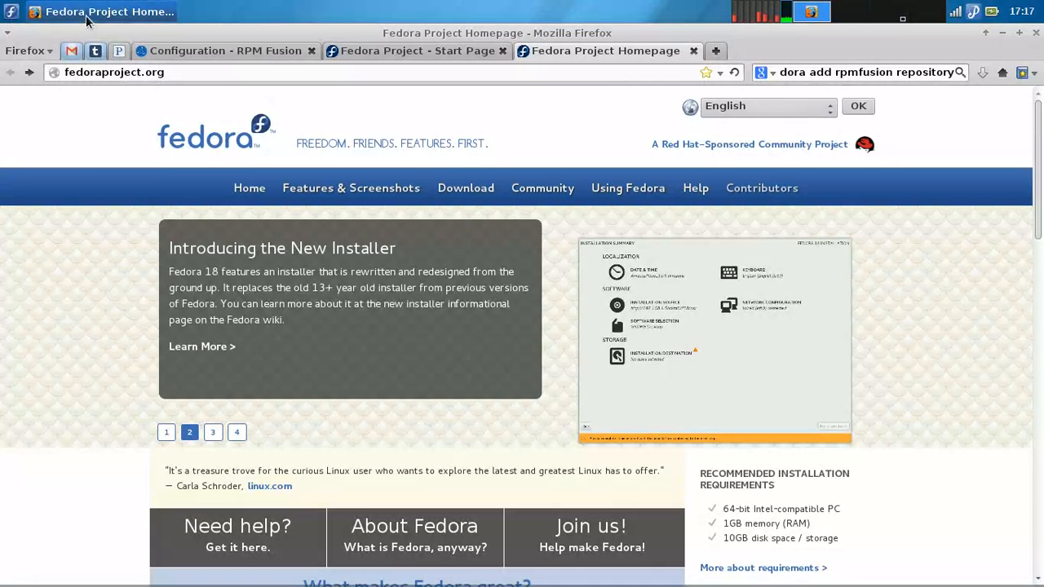
left_click(12, 12)
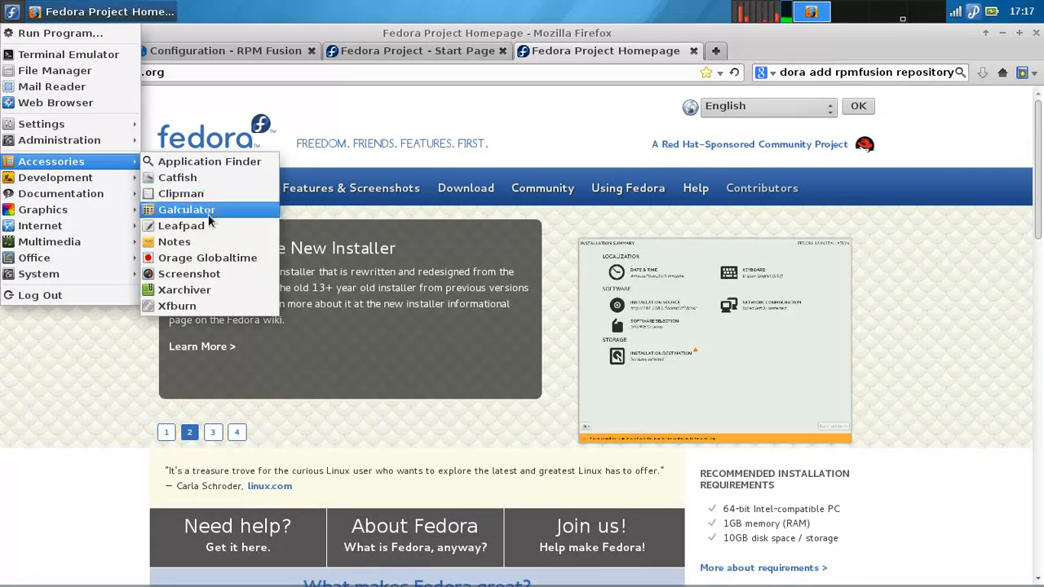
mouse_move(206, 241)
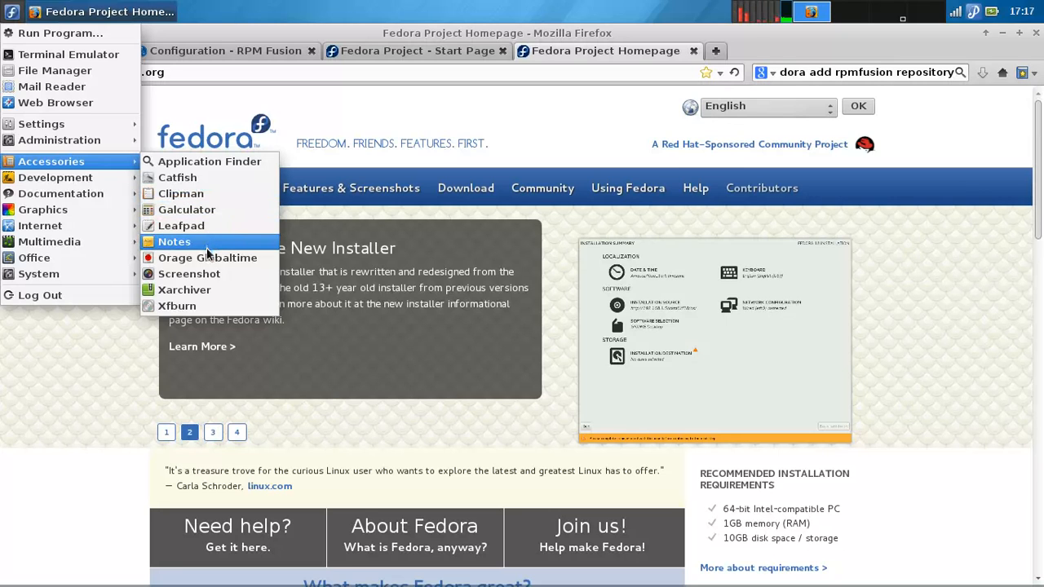
mouse_move(188, 273)
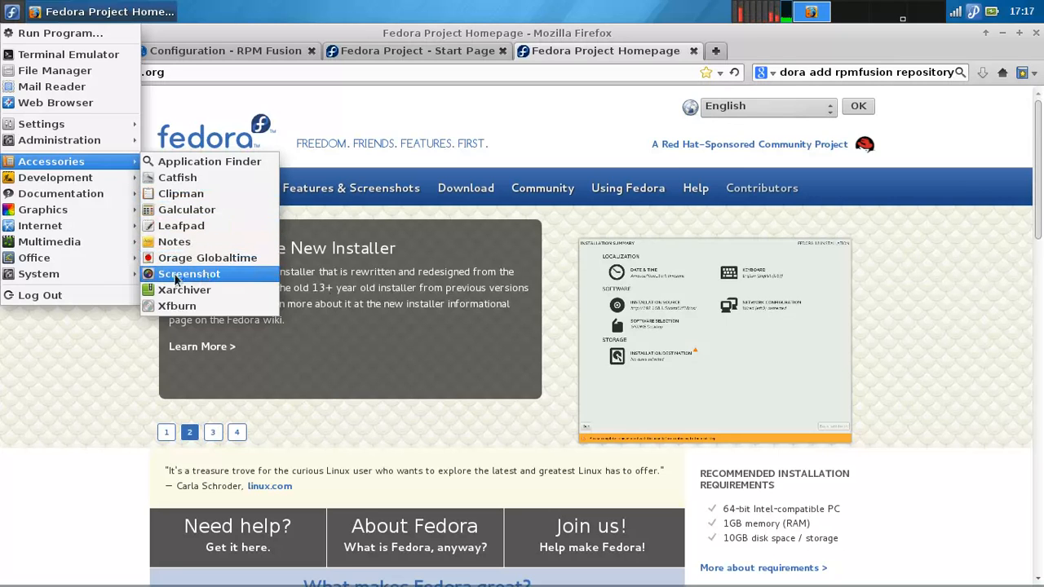
mouse_move(60, 194)
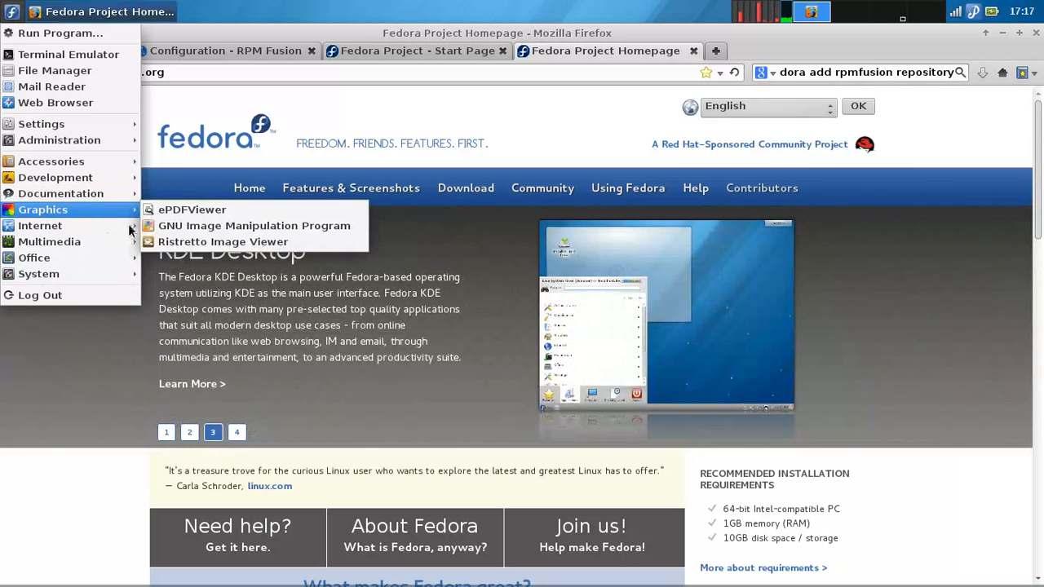
mouse_move(40, 225)
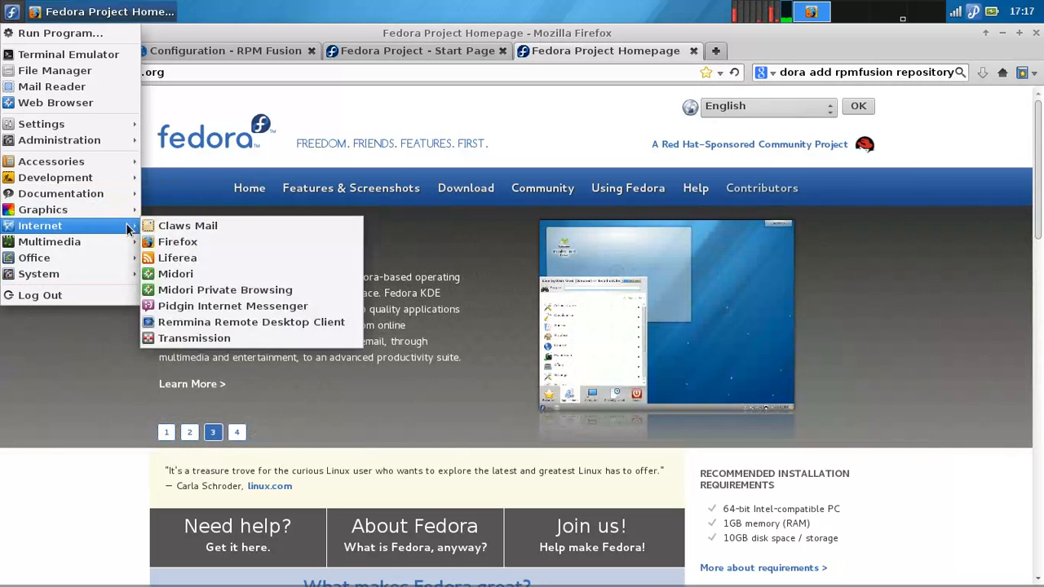
mouse_move(49, 242)
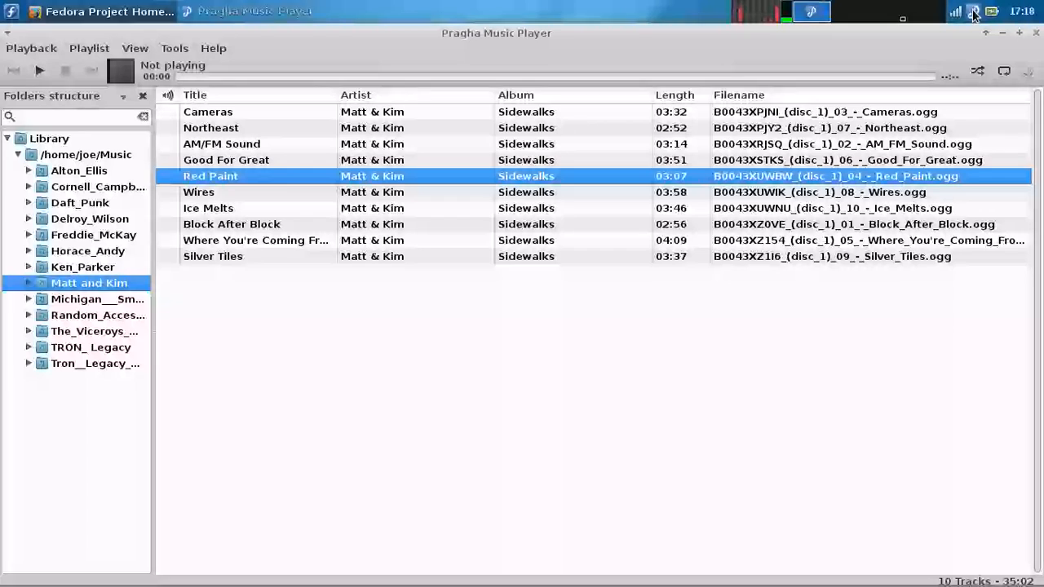
left_click(98, 11)
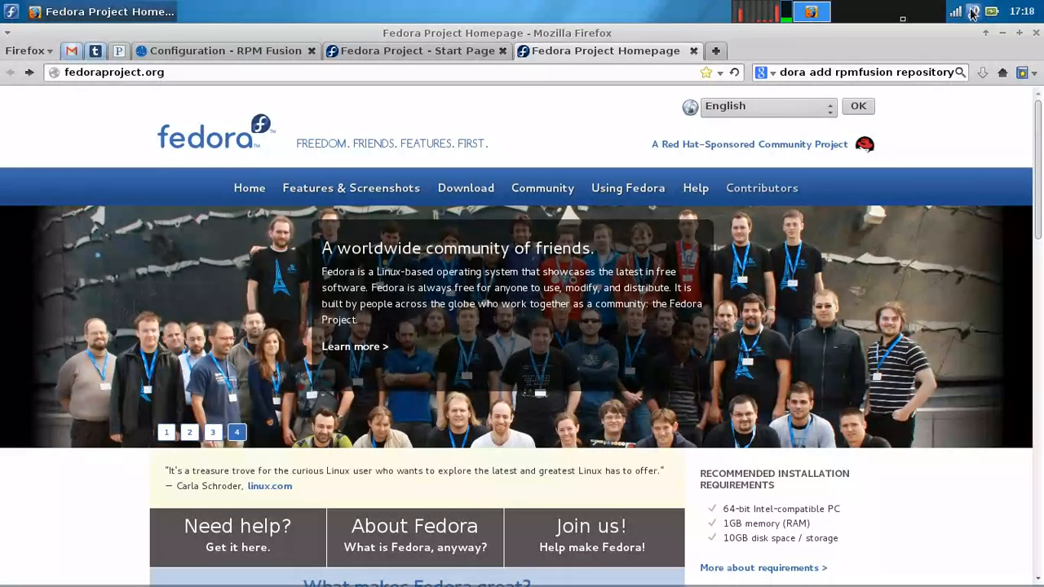
left_click(811, 12)
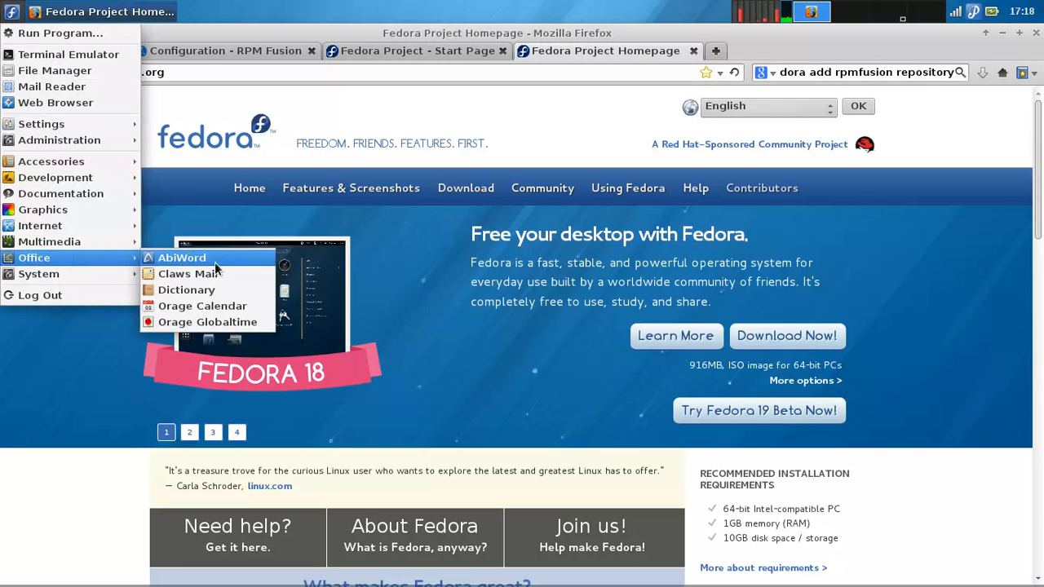
Open the Get Fedora download page and scroll down through the Fedora 18 download options.
left_click(544, 179)
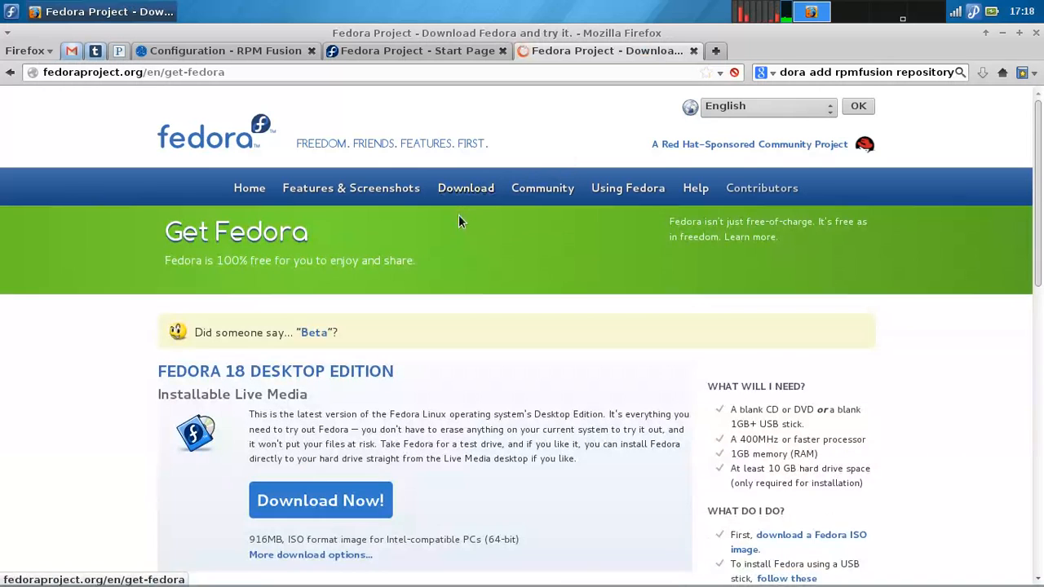
mouse_move(446, 265)
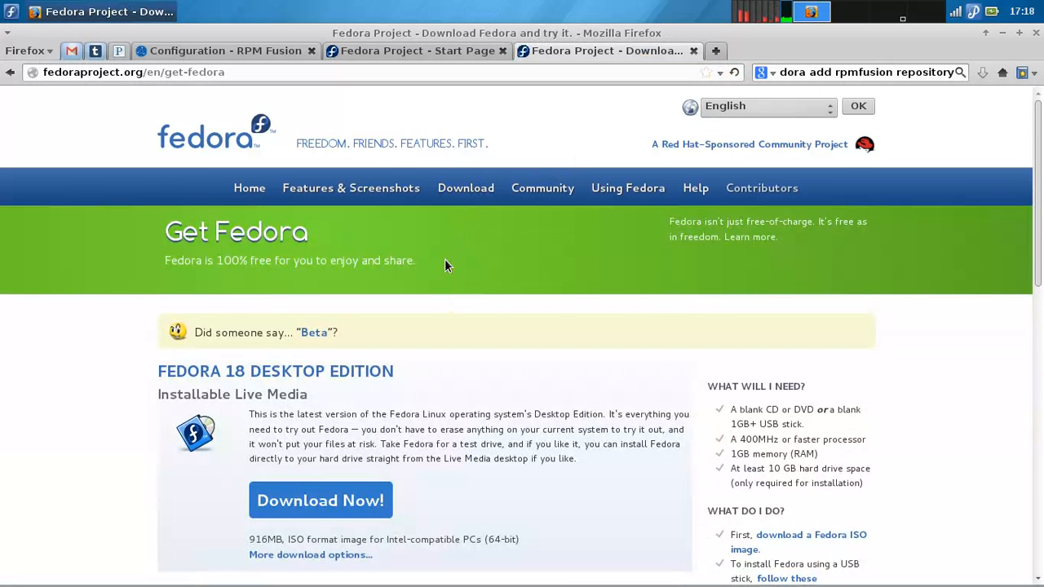
scroll("down", 3)
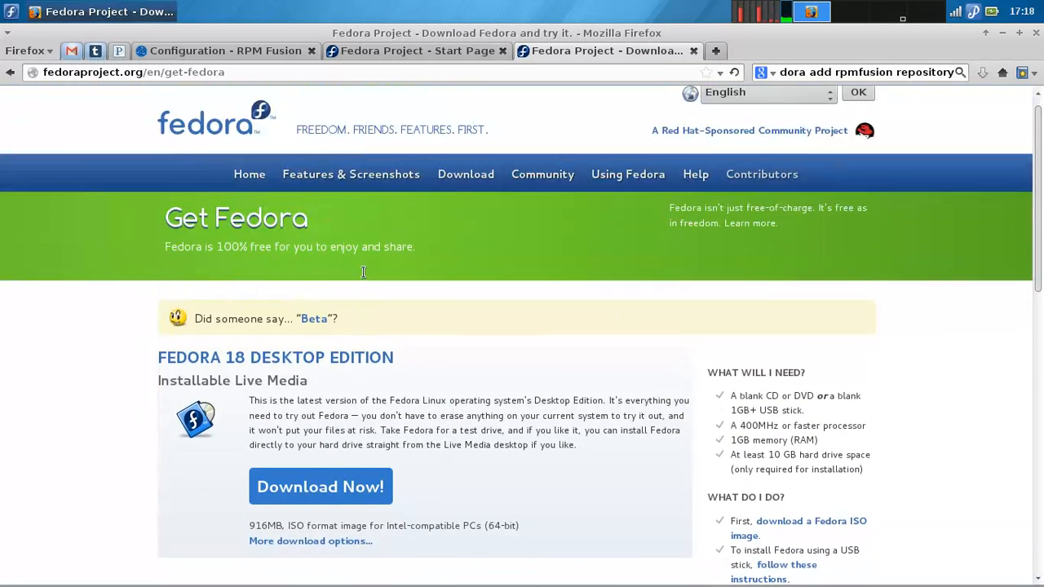
scroll("down", 3)
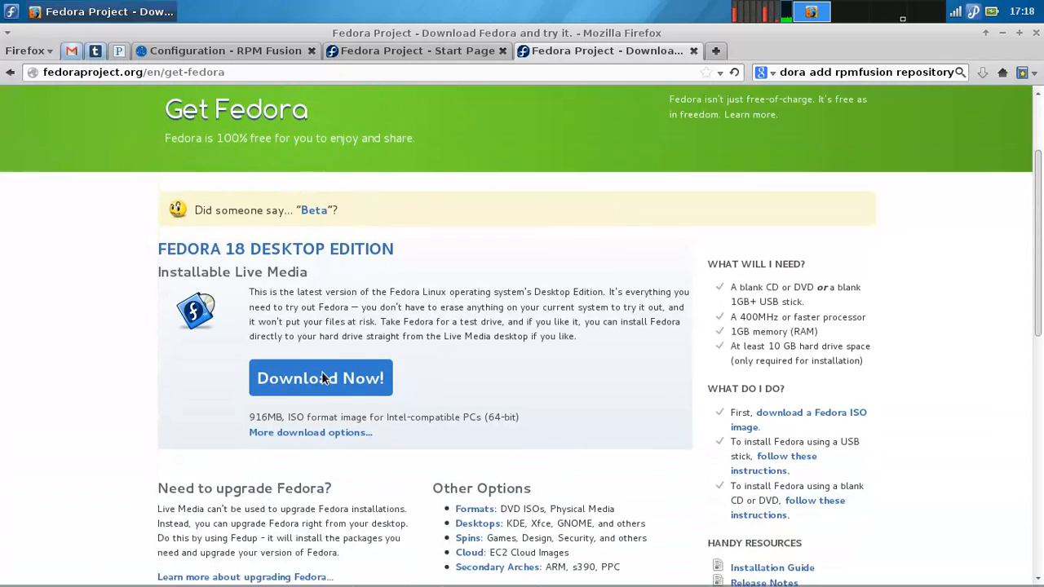
scroll("down", 3)
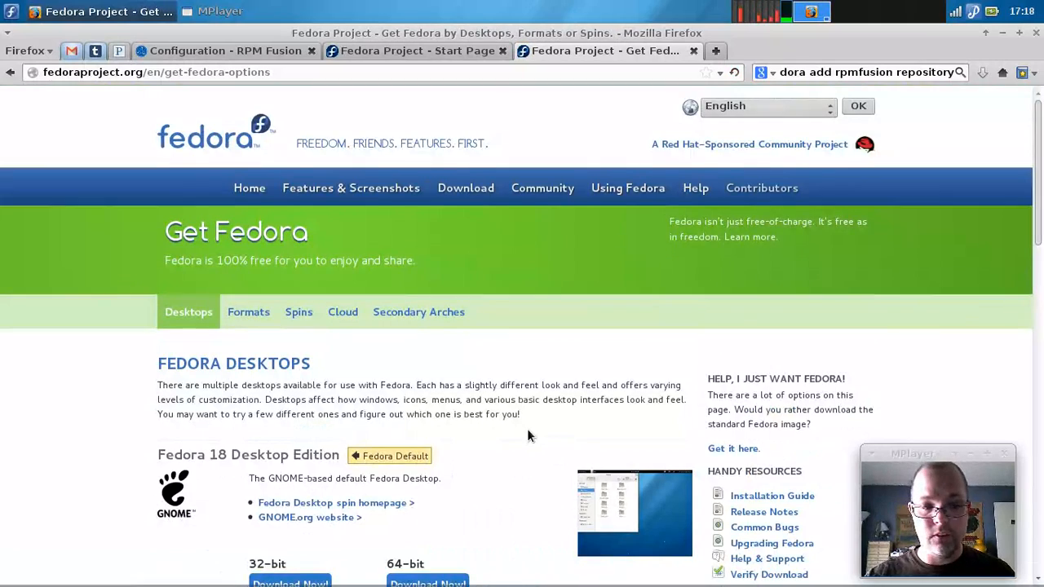
scroll("down", 3)
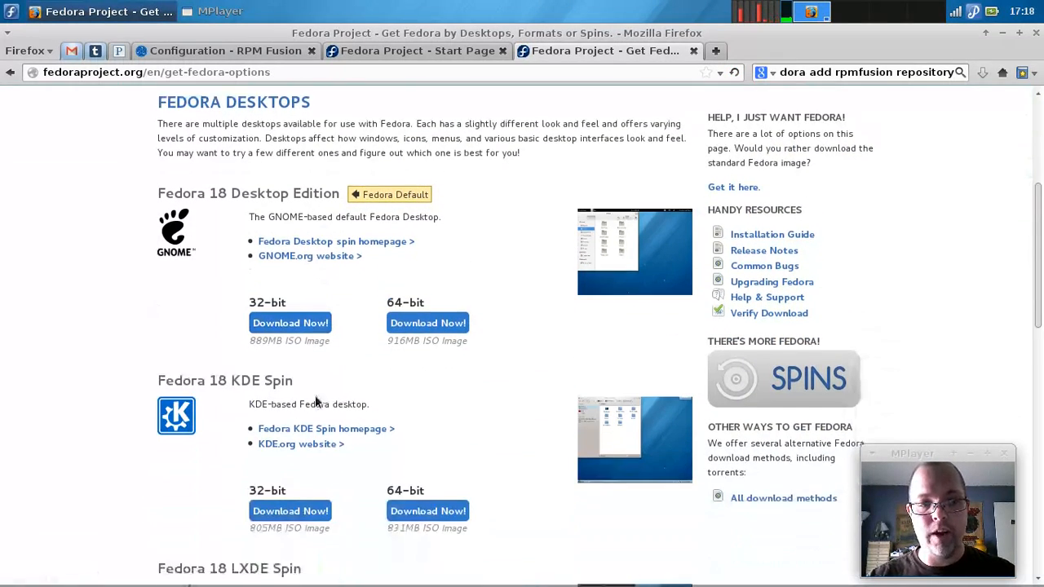
scroll("down", 3)
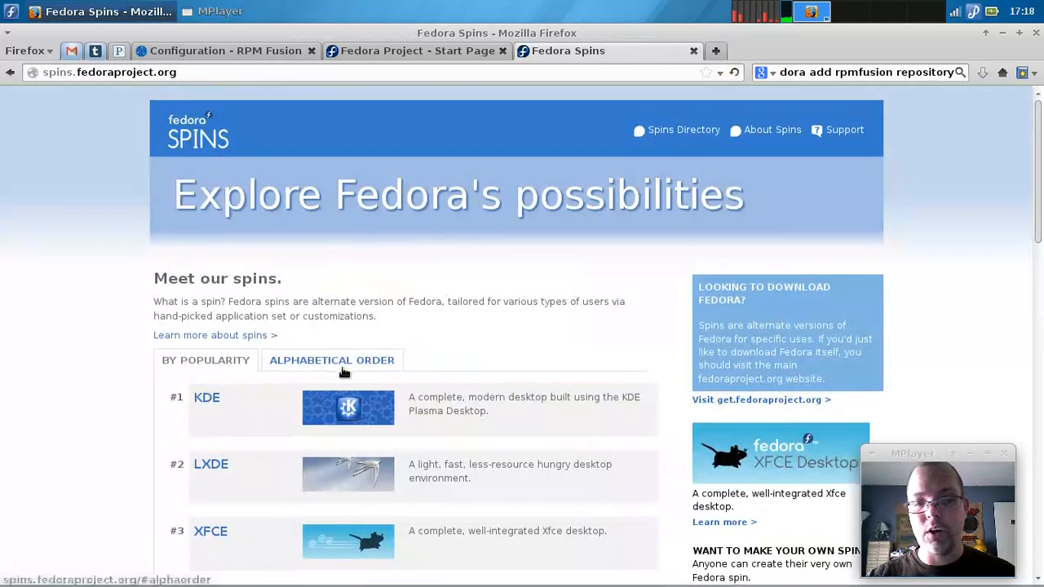
Scroll the Spins popularity list and open the Electronic Lab spin's page.
scroll("down", 3)
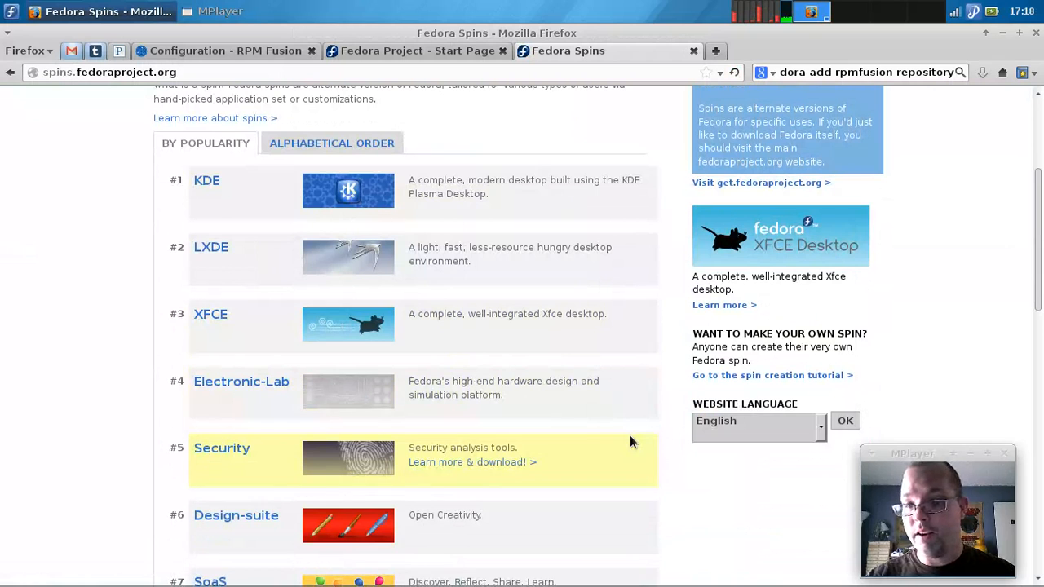
mouse_move(697, 502)
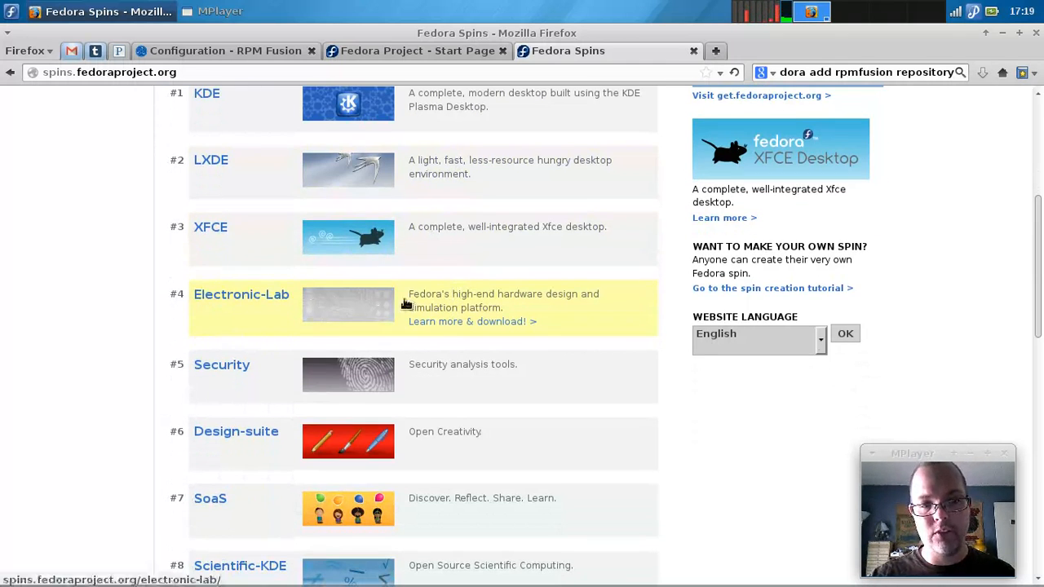
left_click(471, 321)
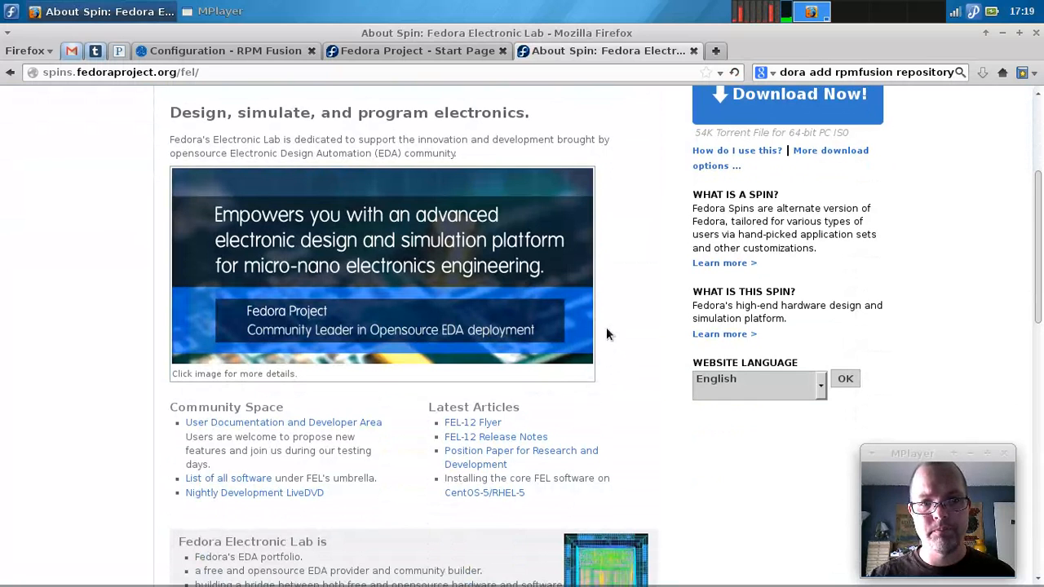
mouse_move(942, 305)
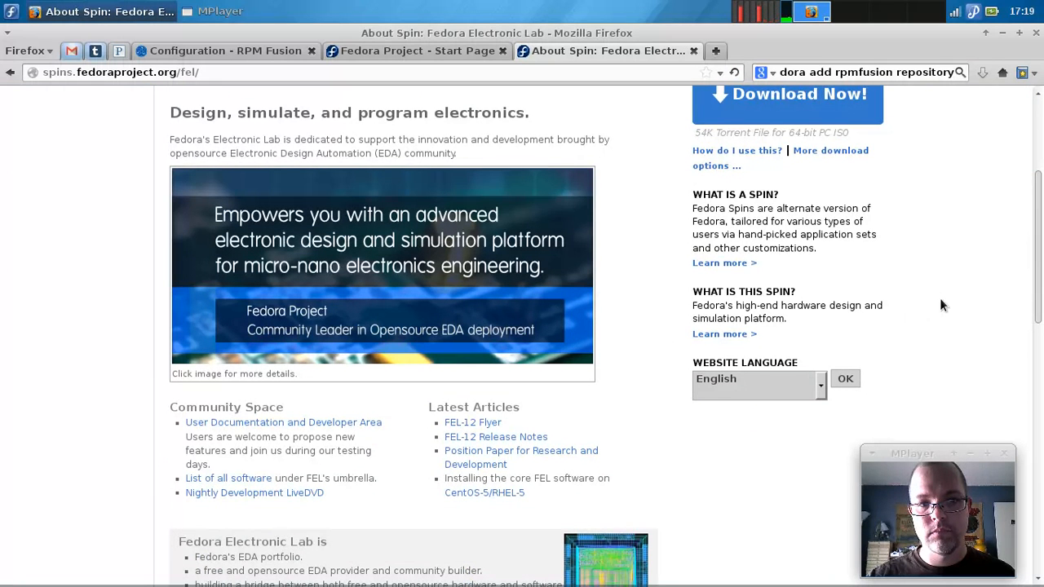
scroll("down", 3)
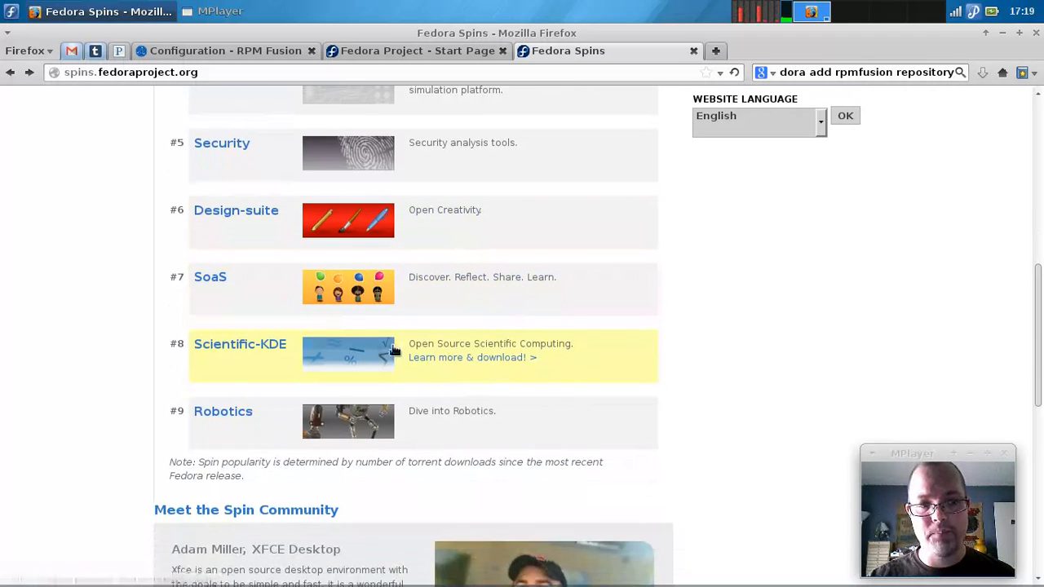
Return to the Spins list and scroll through to the community interview section.
scroll("up", 3)
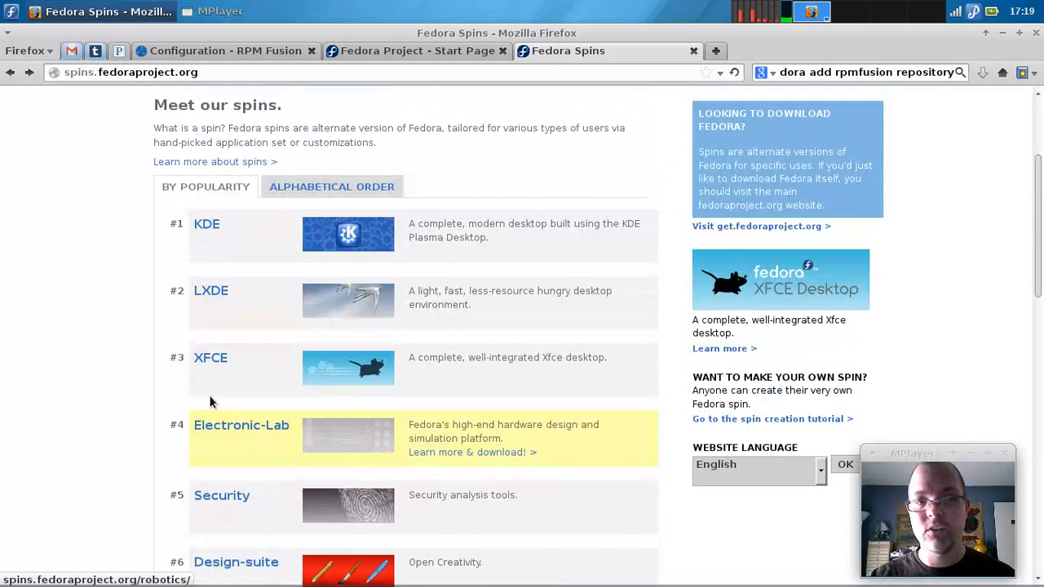
scroll("up", 3)
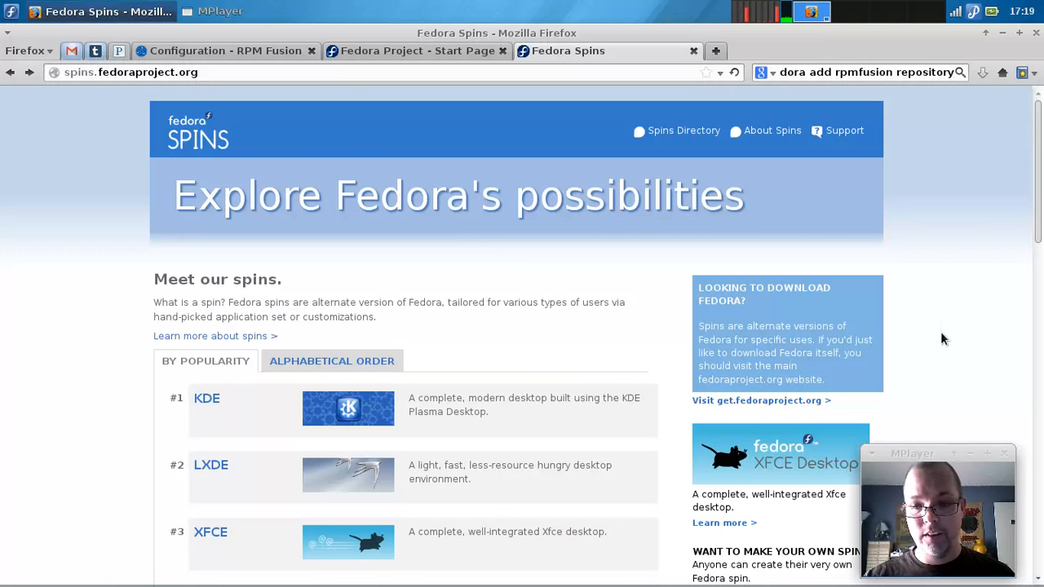
mouse_move(801, 258)
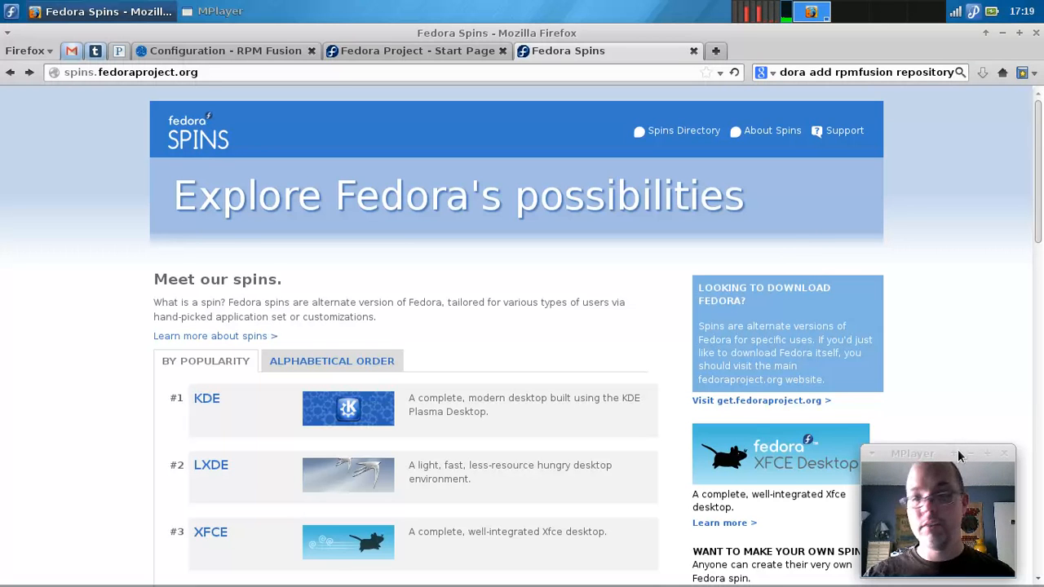
scroll("down", 3)
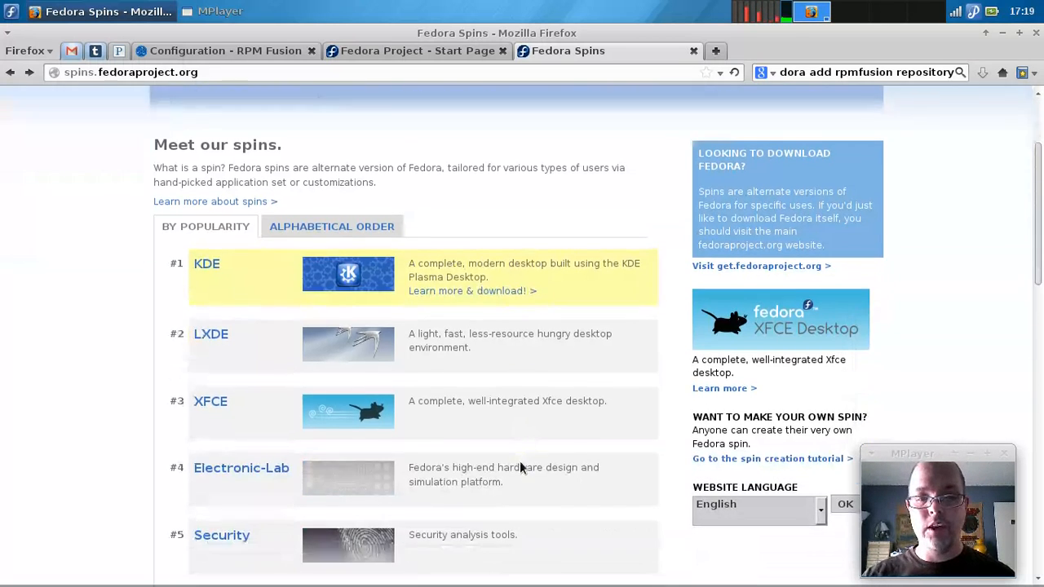
scroll("down", 3)
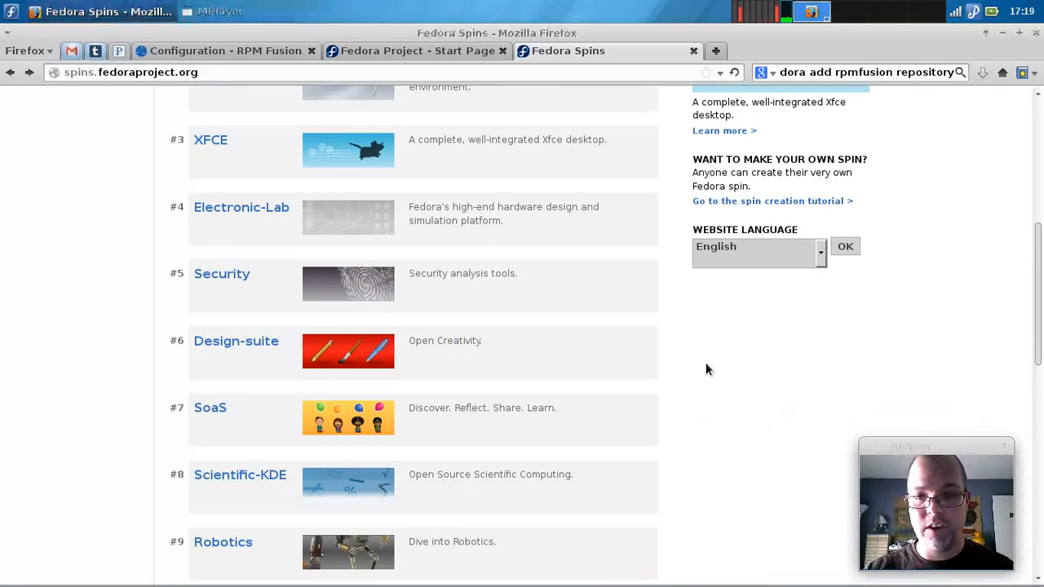
scroll("up", 3)
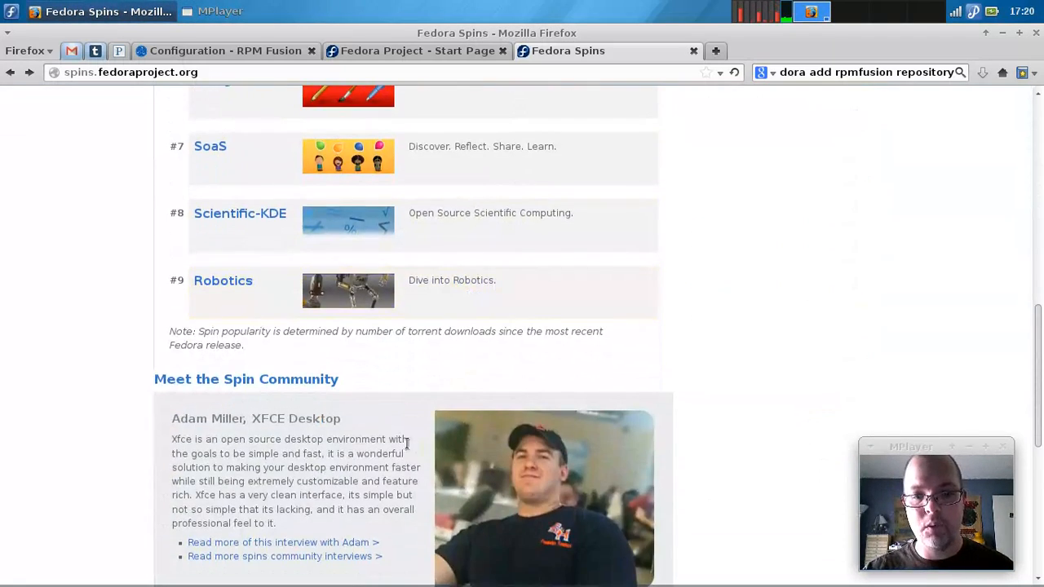
Switch to the RPM Fusion Configuration tab and scroll to the free and nonfree repository links.
left_click(225, 51)
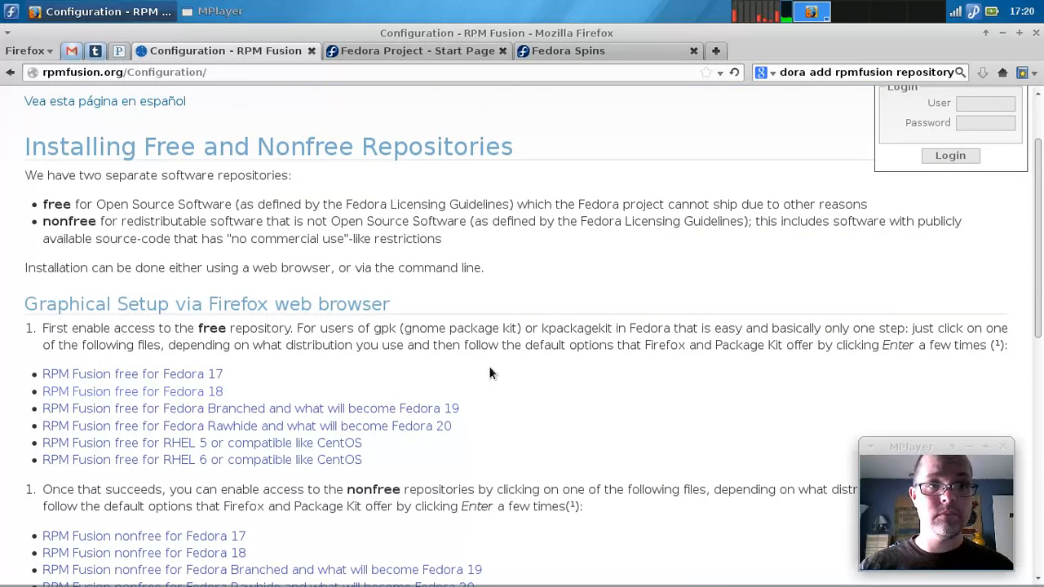
scroll("up", 3)
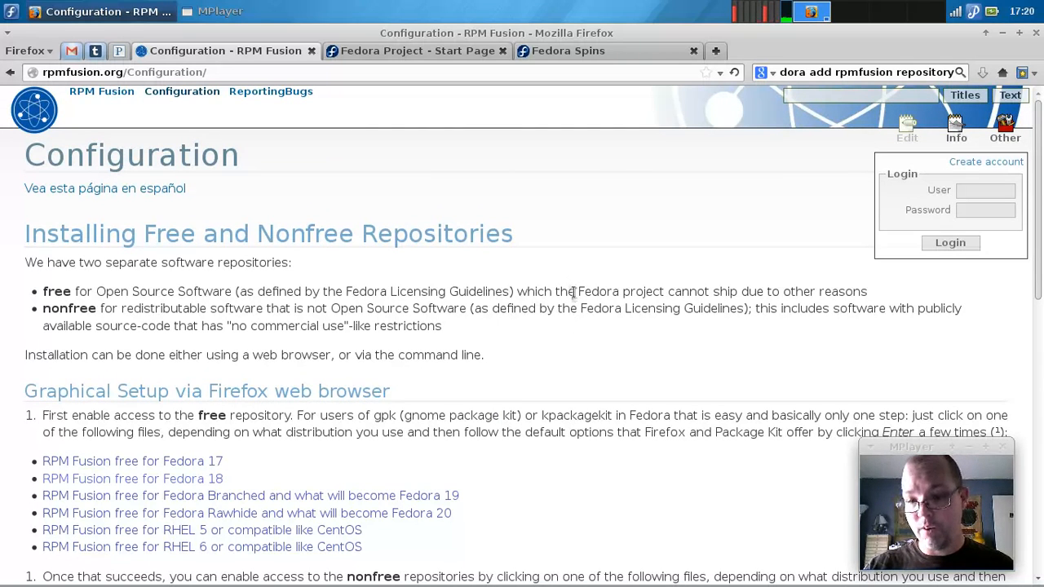
mouse_move(575, 275)
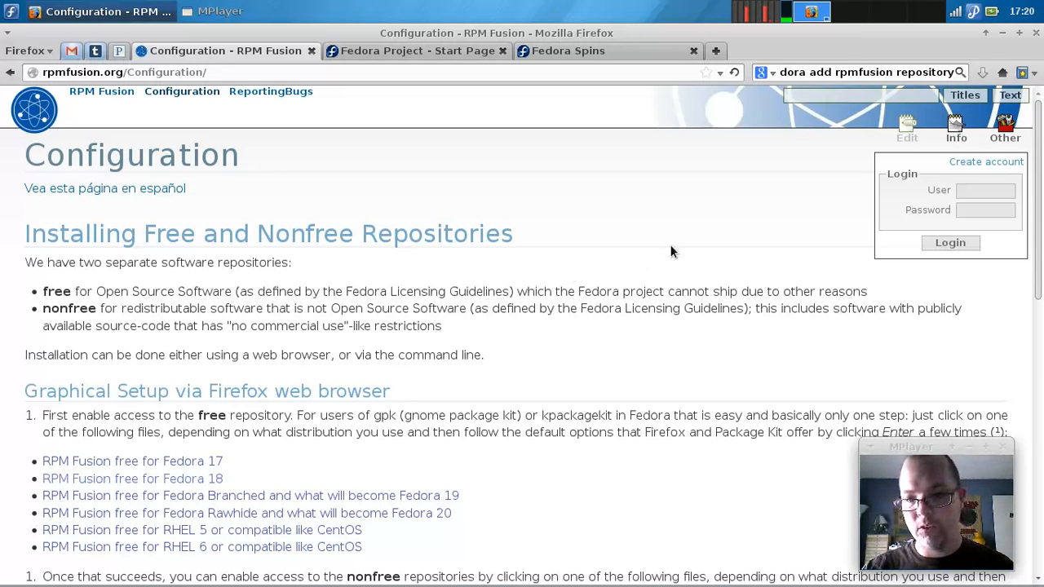
mouse_move(661, 224)
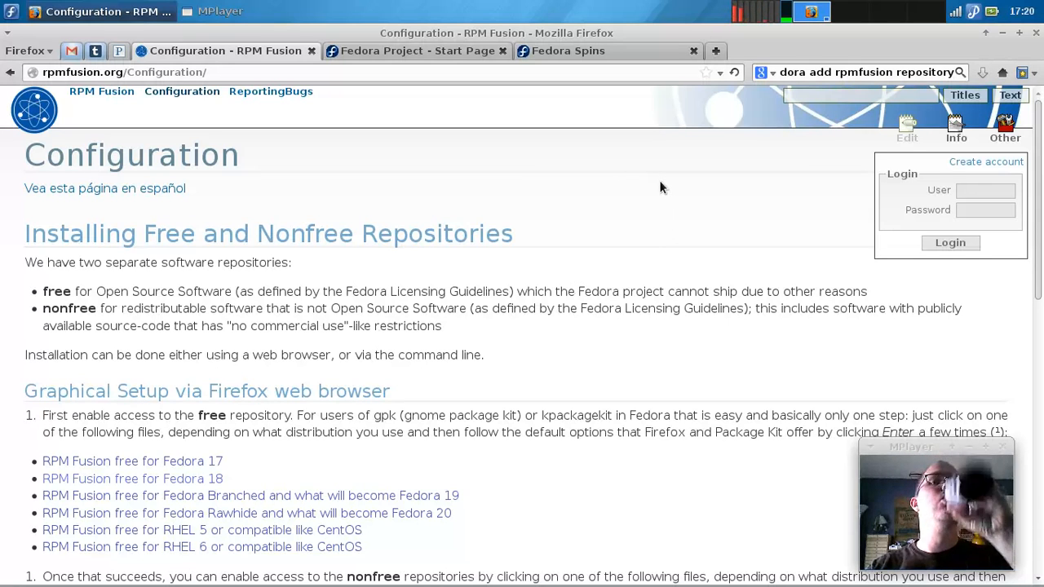
scroll("down", 3)
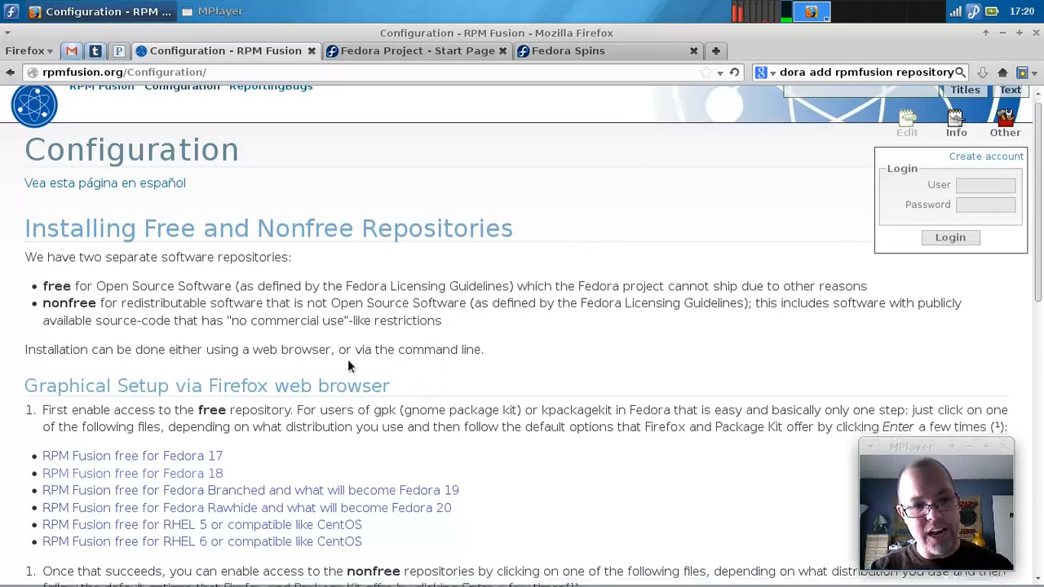
scroll("down", 3)
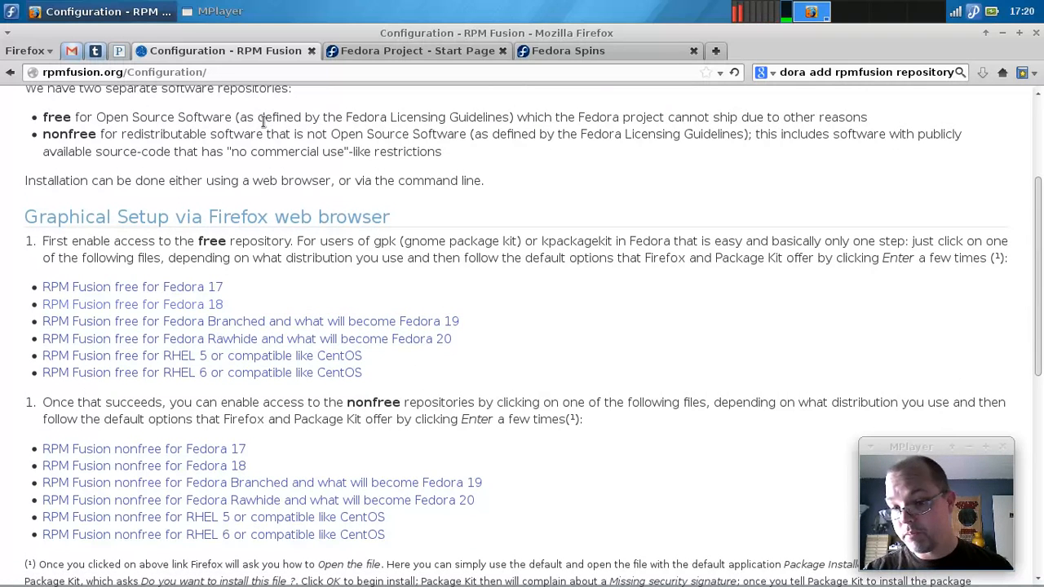
mouse_move(628, 394)
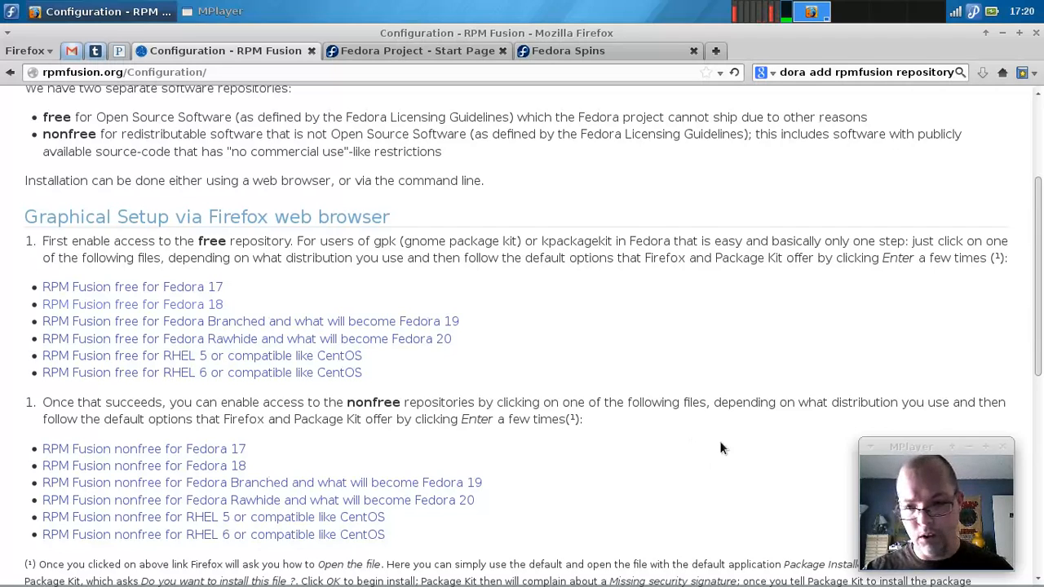
mouse_move(711, 445)
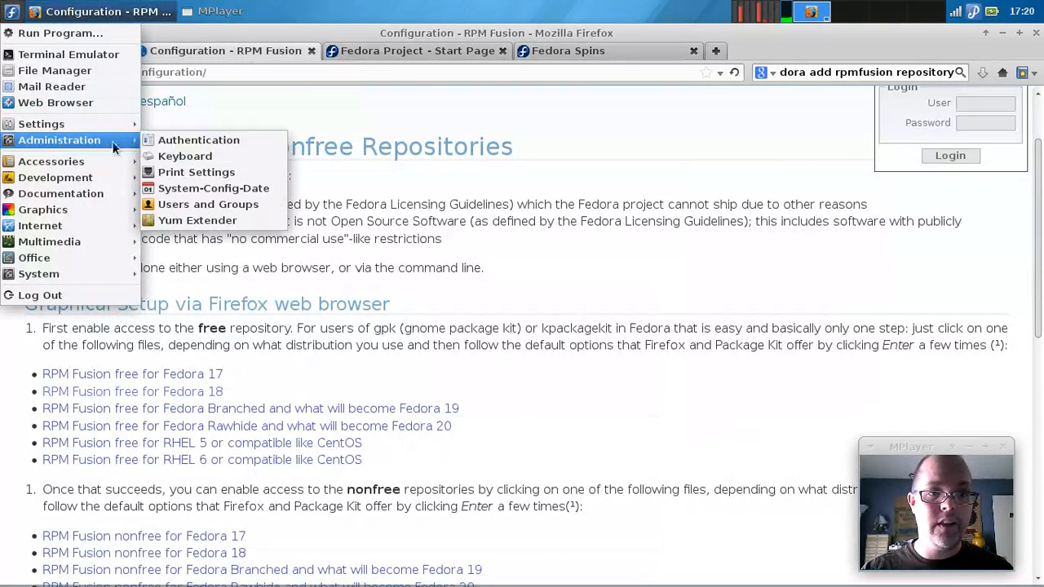
Enter the root password in the Authenticate dialog and confirm it.
left_click(197, 220)
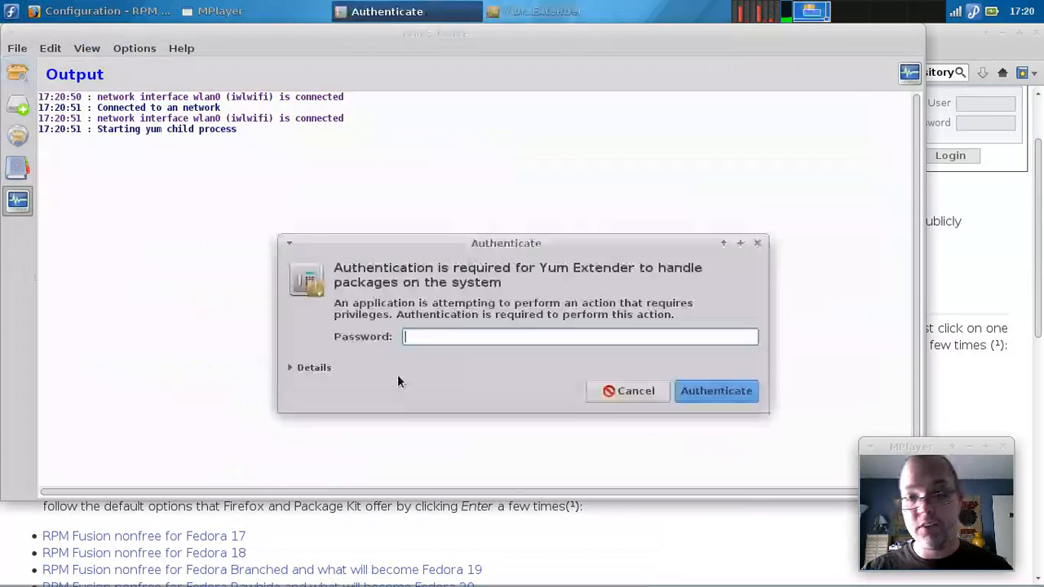
type("••")
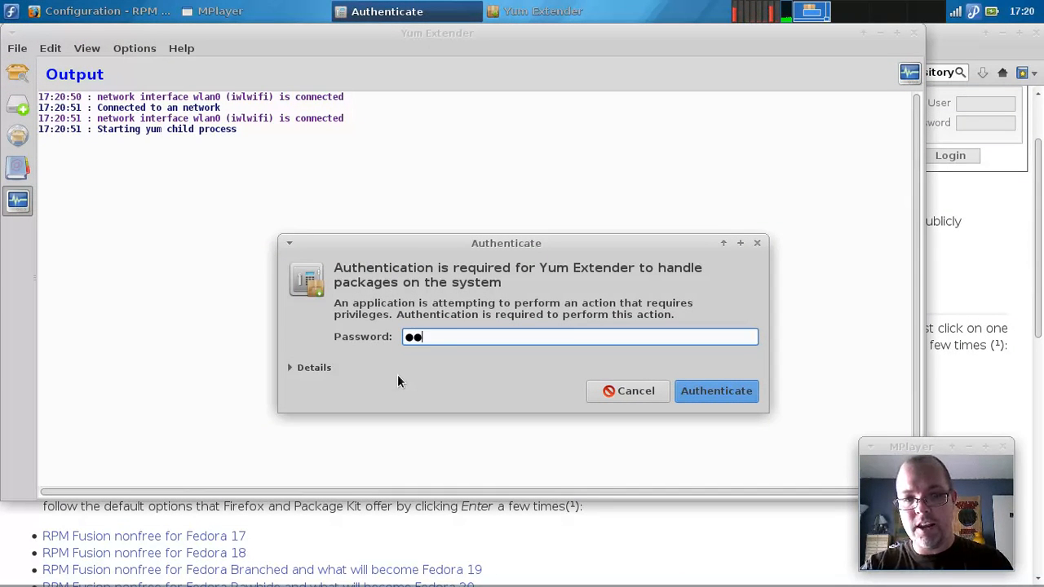
left_click(715, 391)
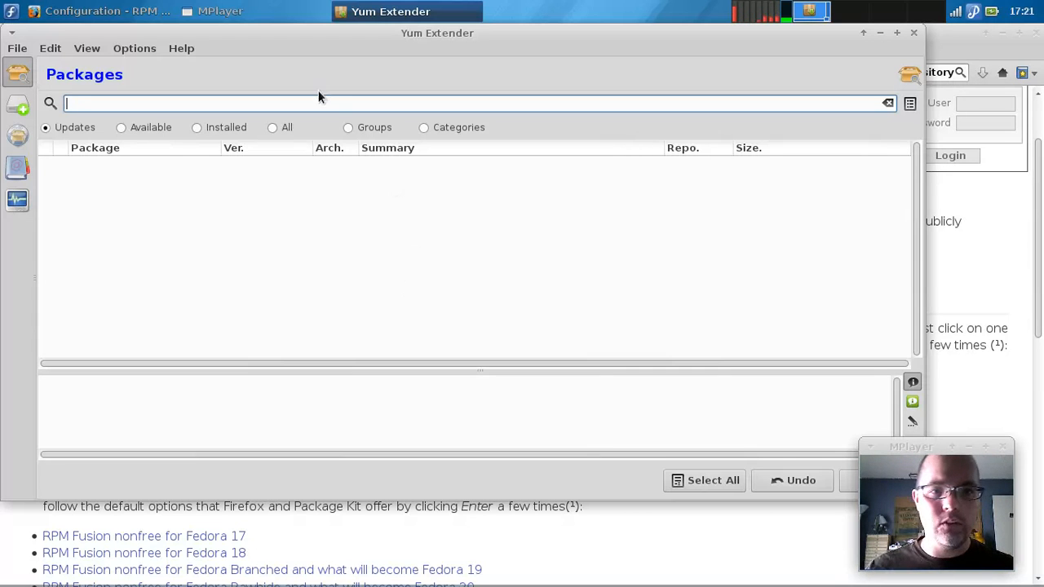
mouse_move(186, 135)
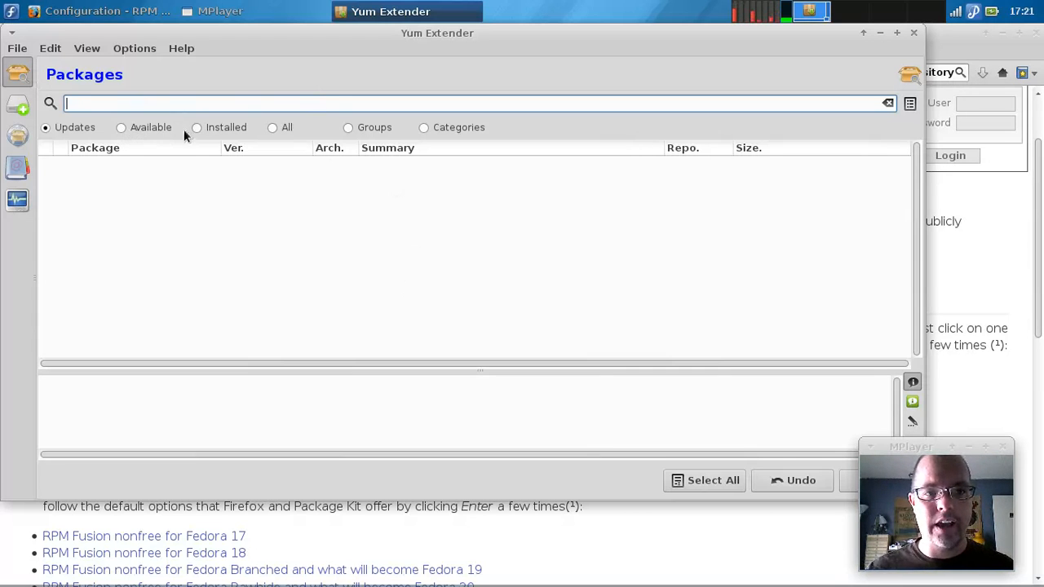
Switch the package list to Available so installable packages like 0ad start loading.
left_click(121, 128)
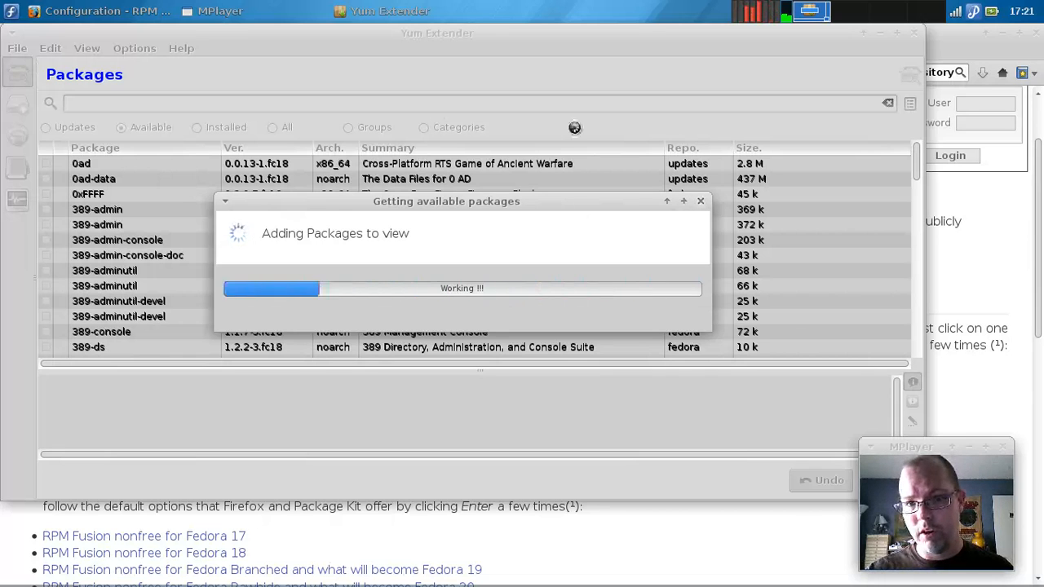
mouse_move(345, 107)
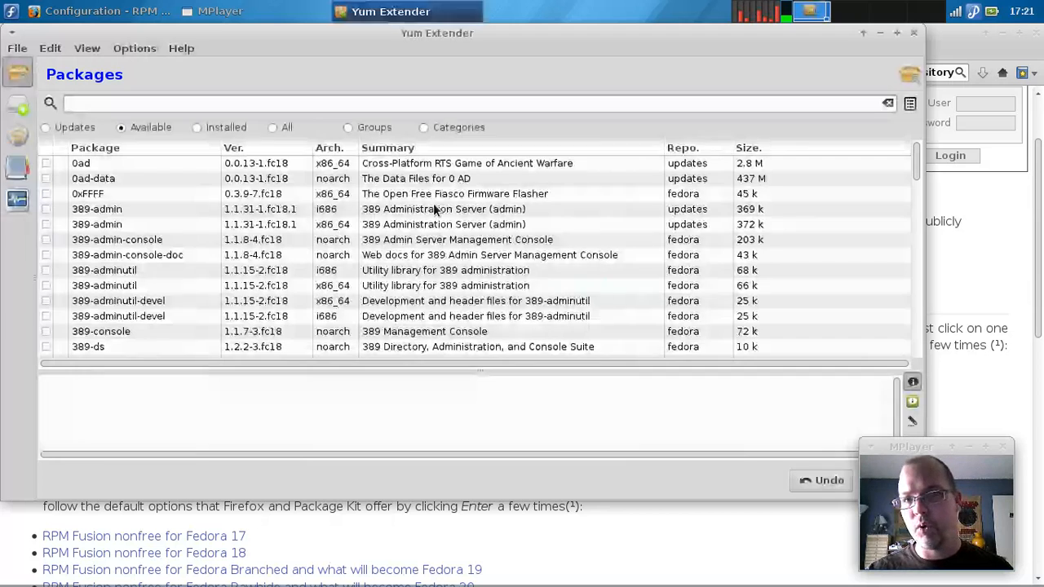
Search all packages for LibreOffice and read the libreoffice package description.
left_click(311, 103)
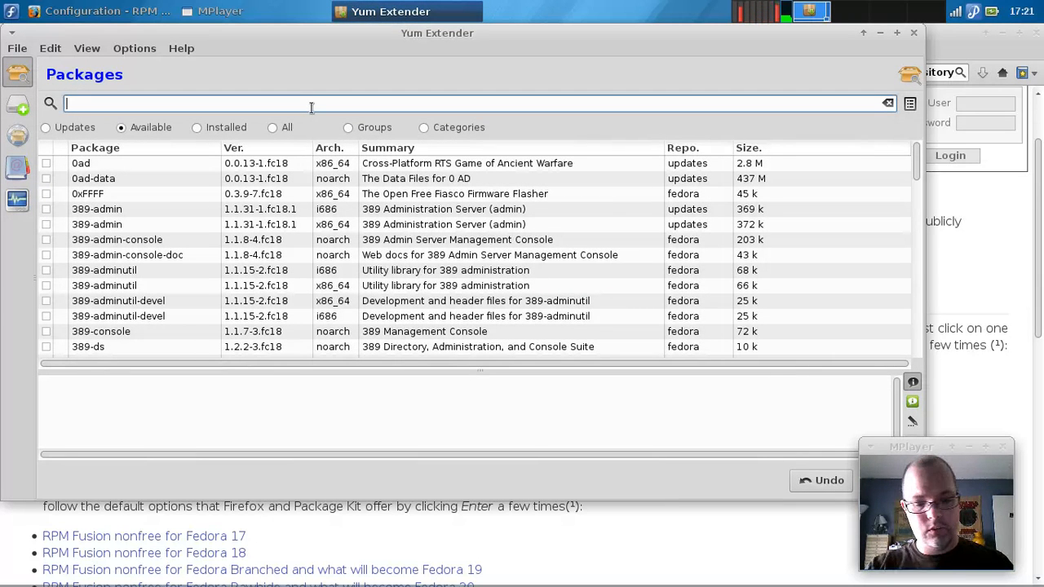
type("liber")
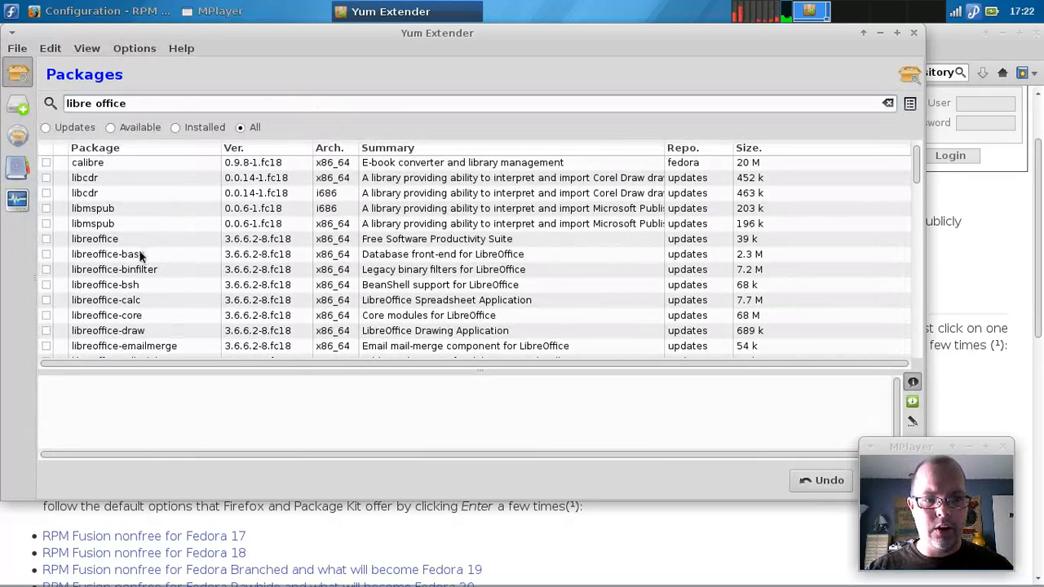
left_click(95, 239)
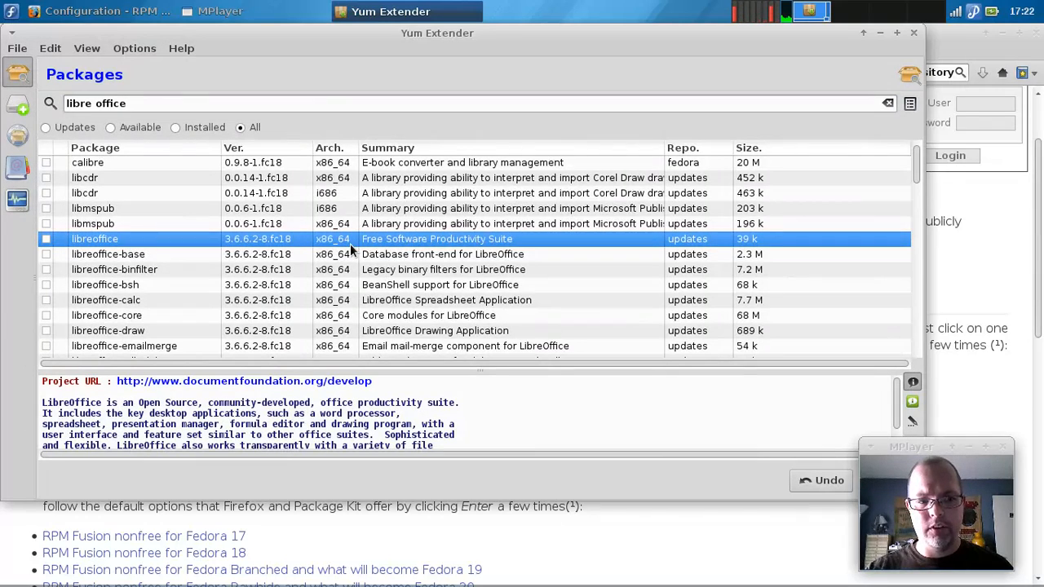
scroll("down", 3)
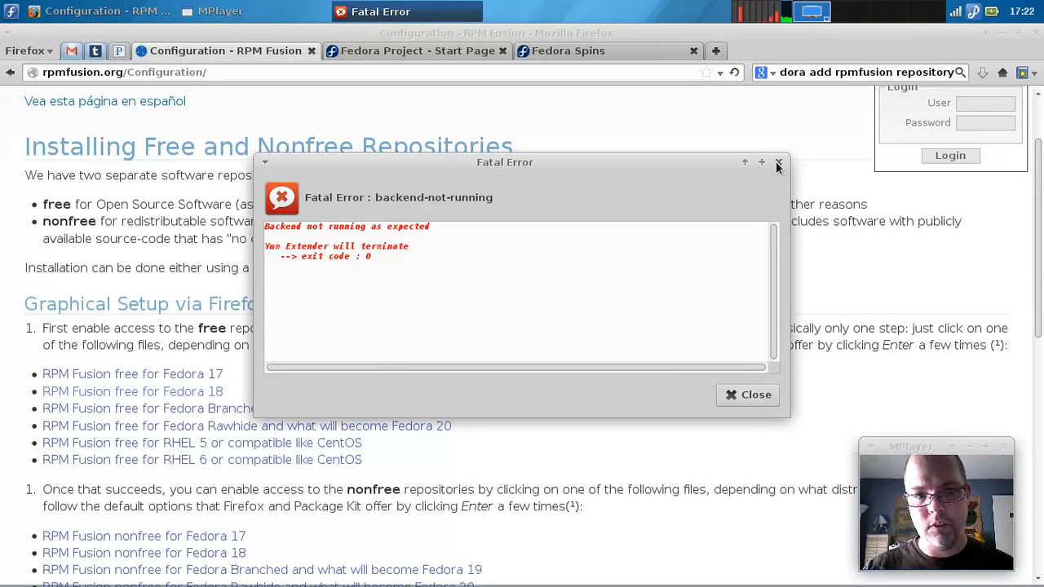
left_click(778, 163)
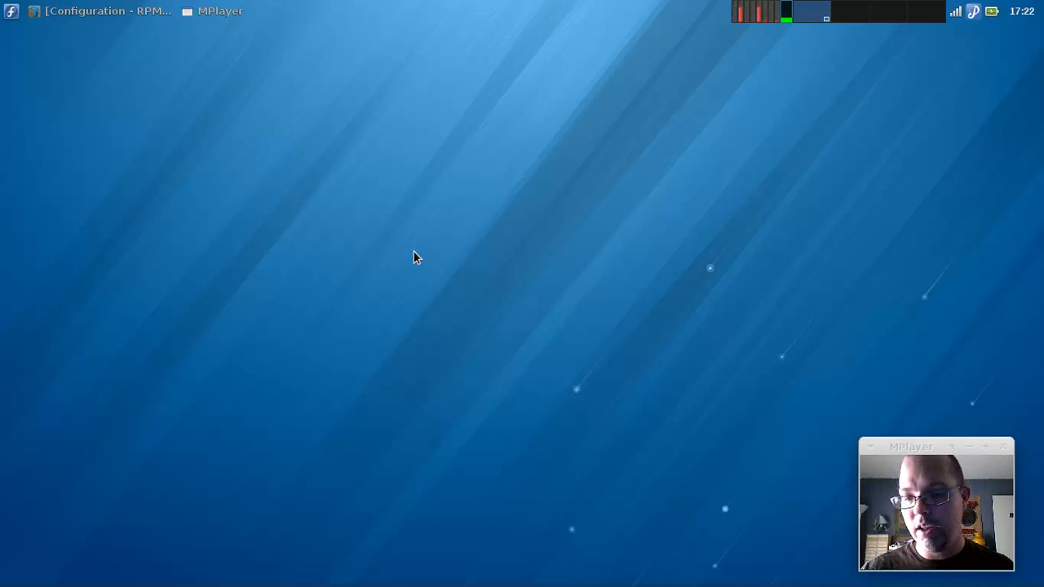
mouse_move(432, 184)
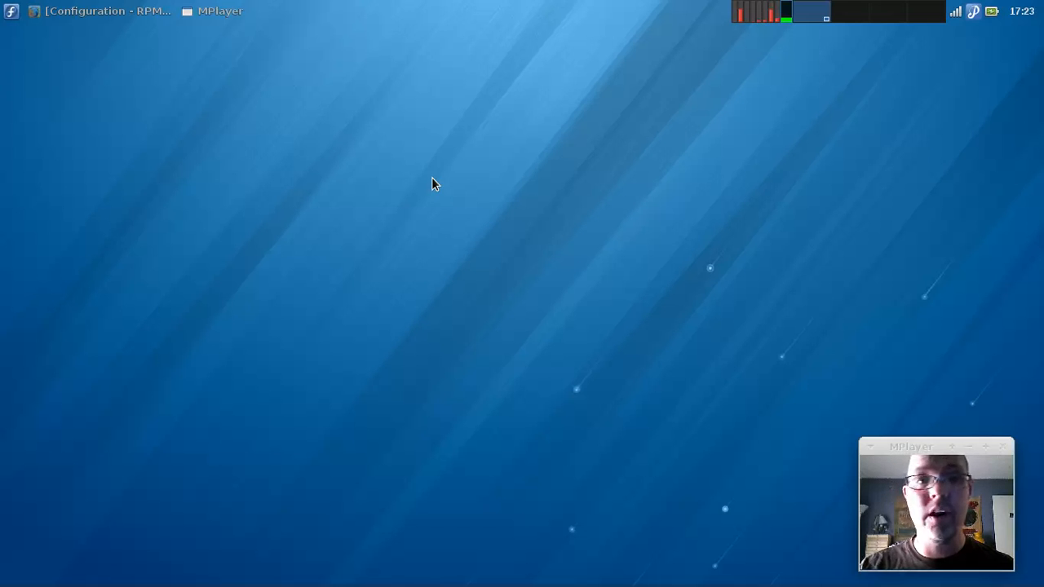
mouse_move(560, 251)
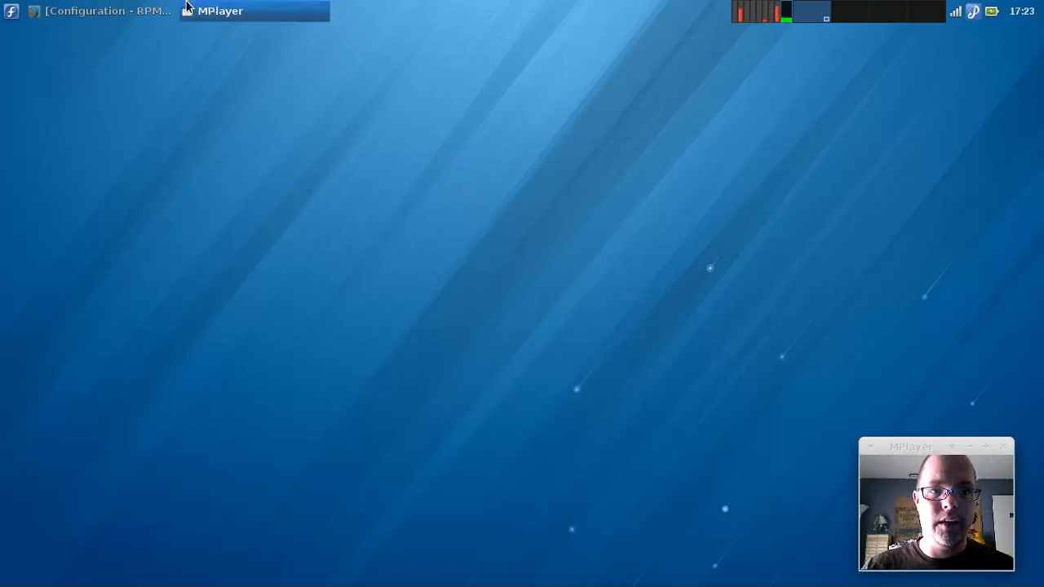
Browse the Applications menu categories, close it, then bring the ffmpeg recording terminal forward.
left_click(11, 10)
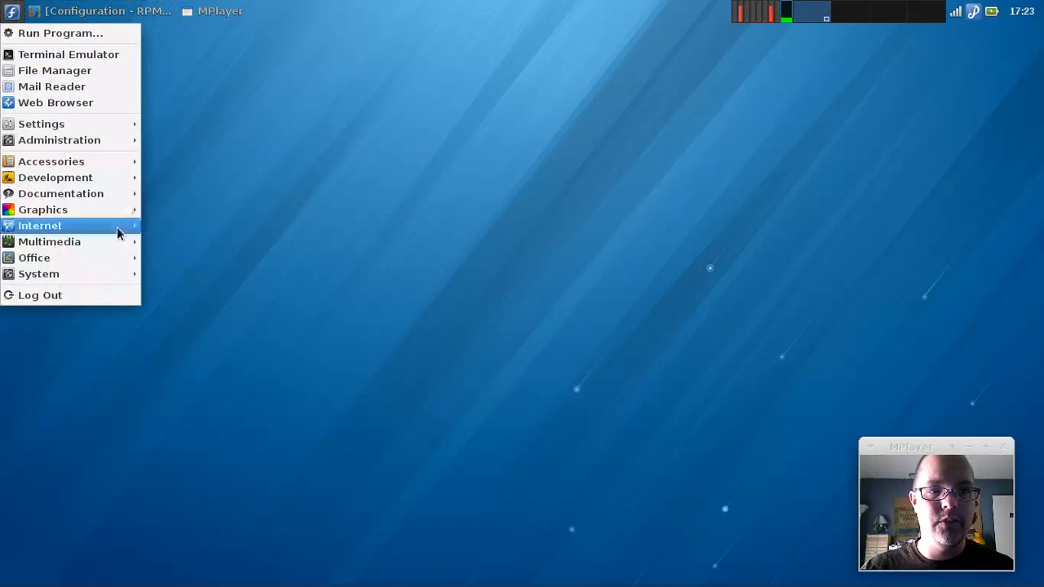
mouse_move(43, 209)
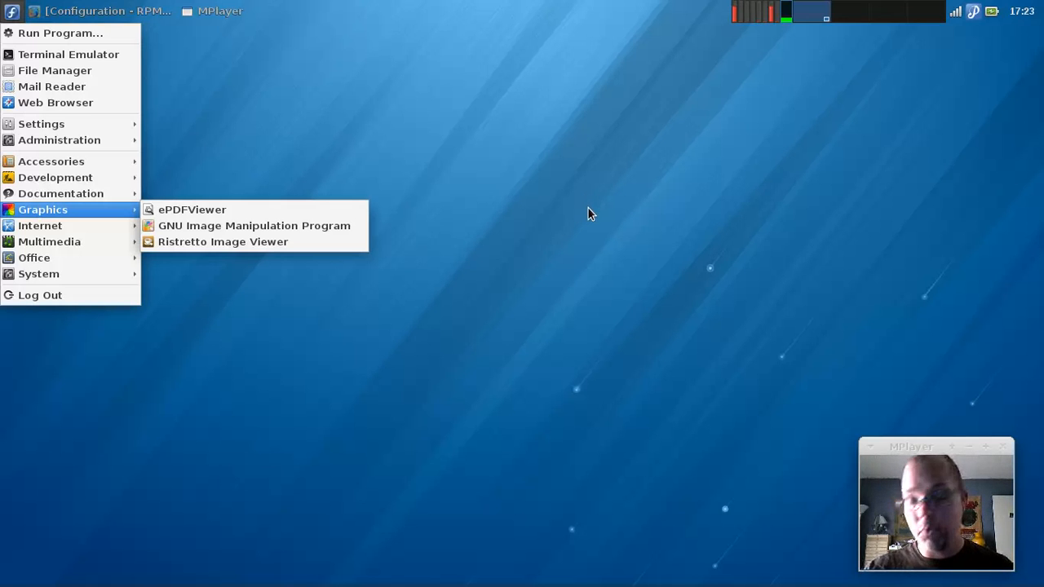
left_click(591, 242)
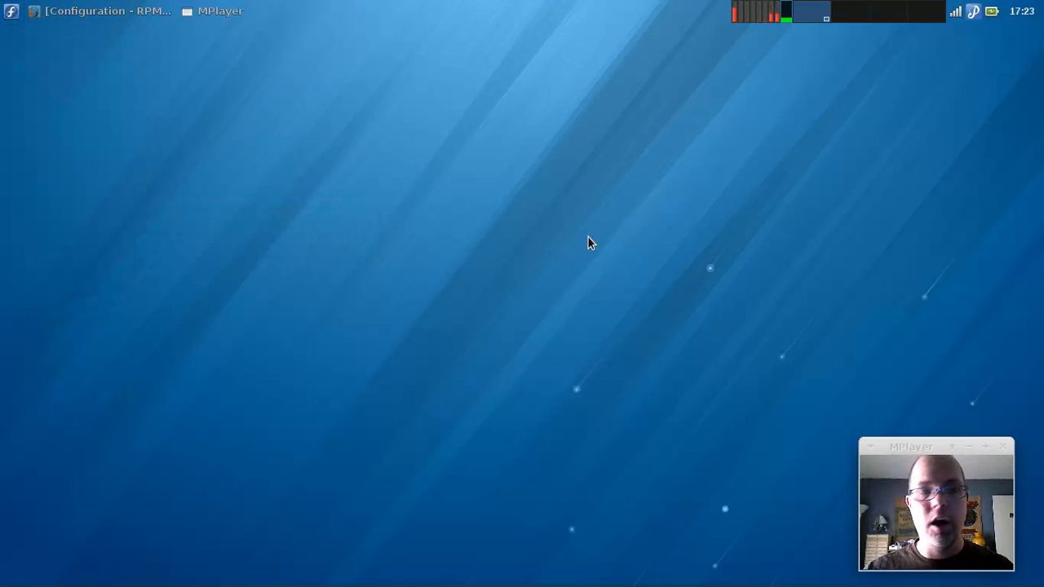
mouse_move(455, 138)
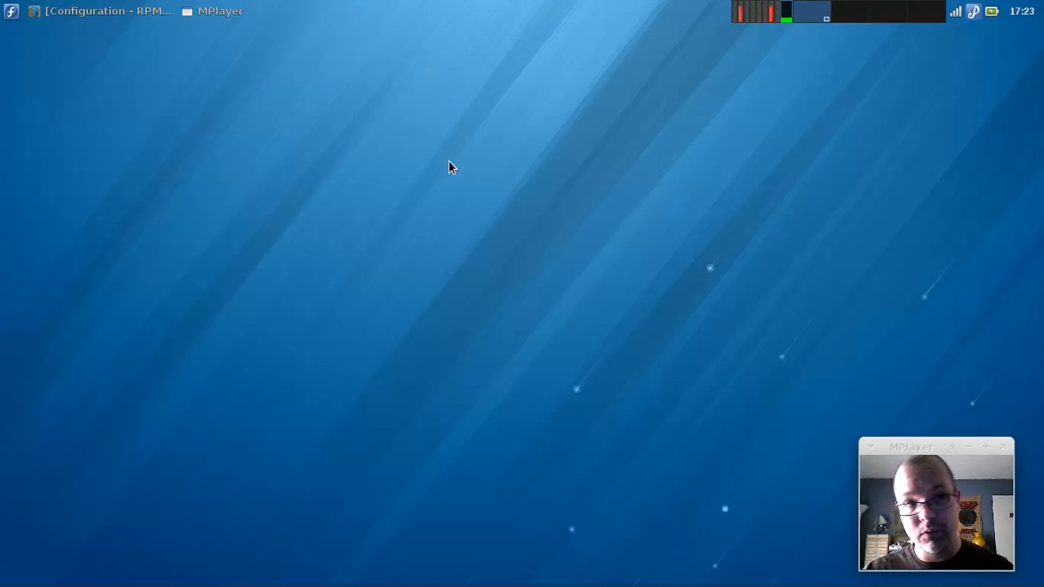
mouse_move(564, 181)
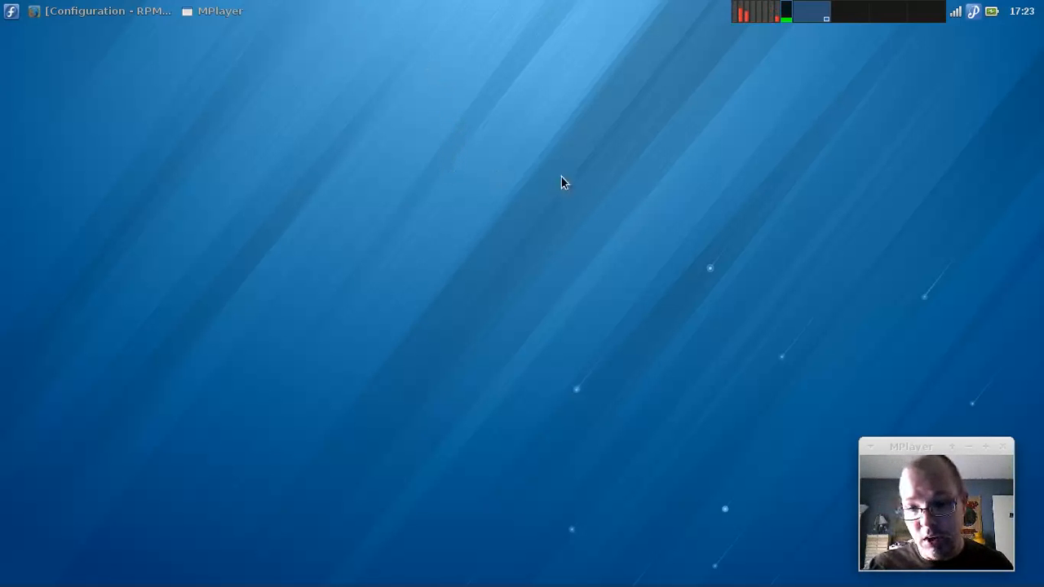
mouse_move(546, 173)
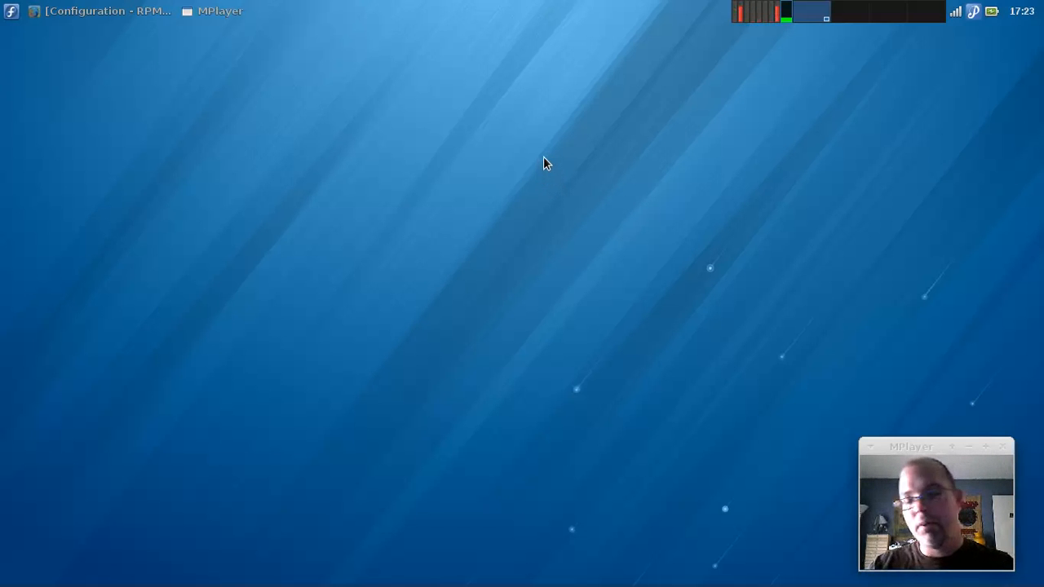
mouse_move(573, 180)
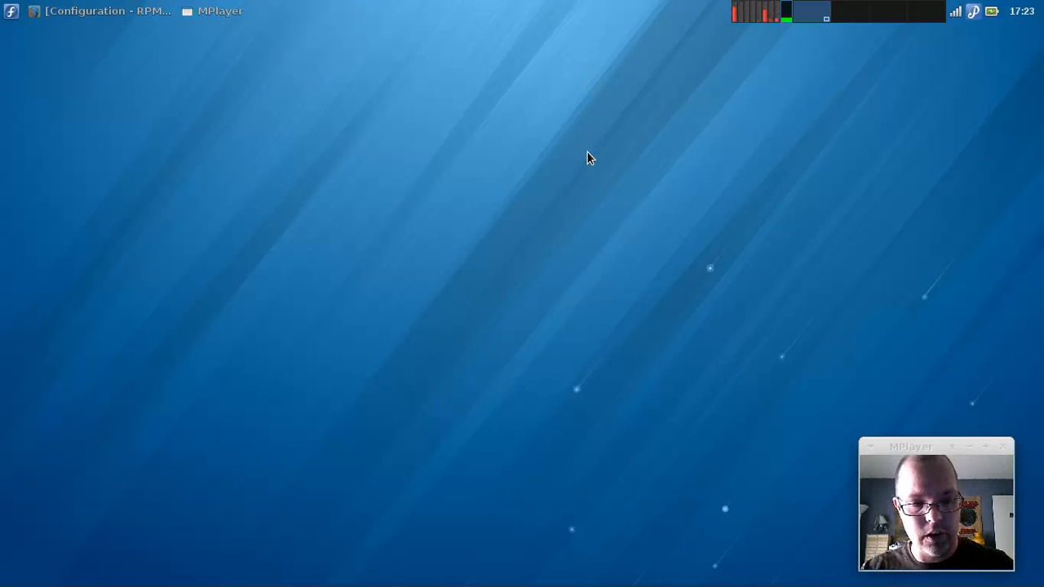
mouse_move(367, 110)
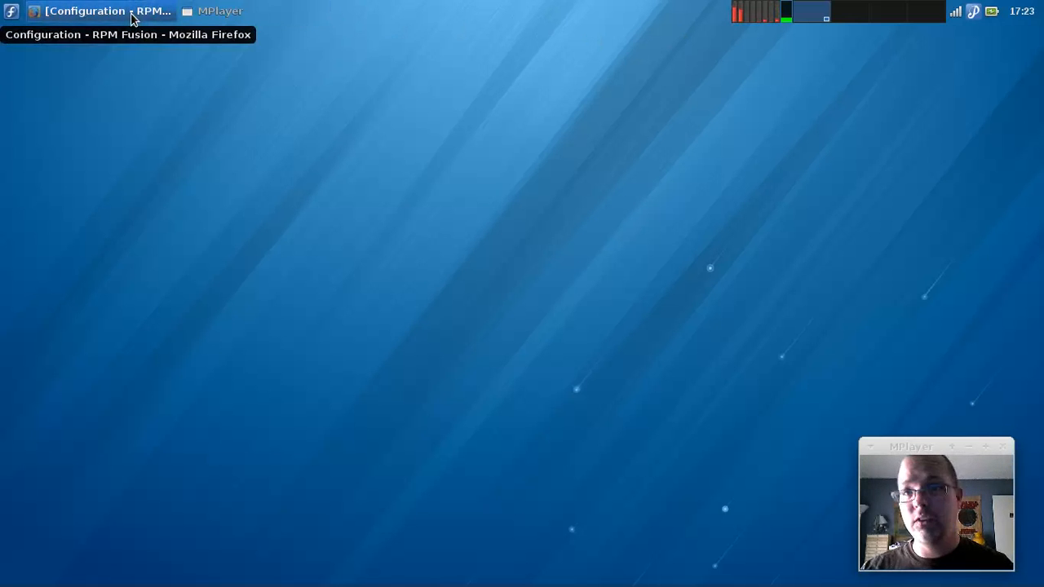
left_click(221, 11)
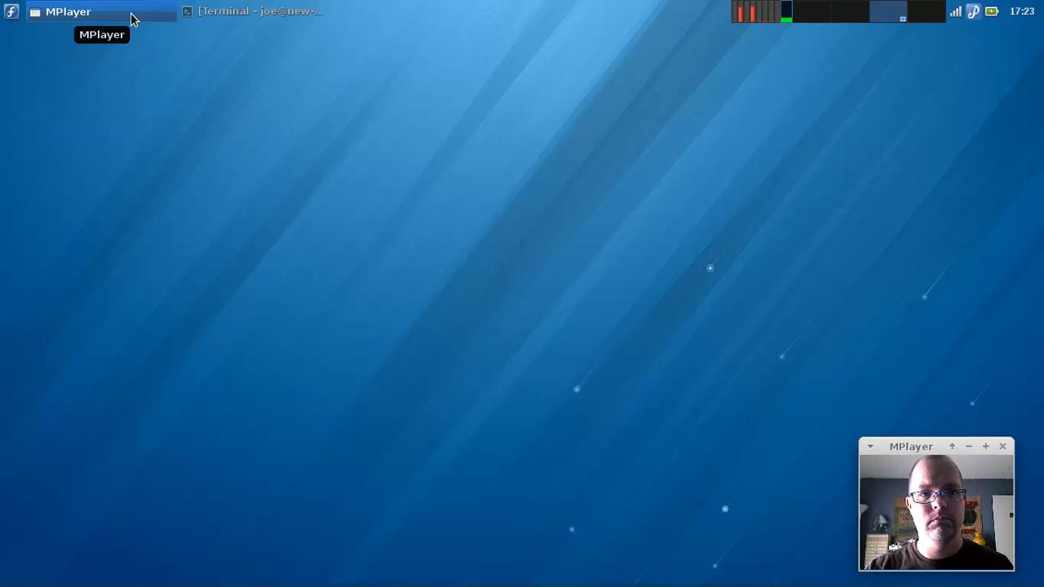
left_click(261, 11)
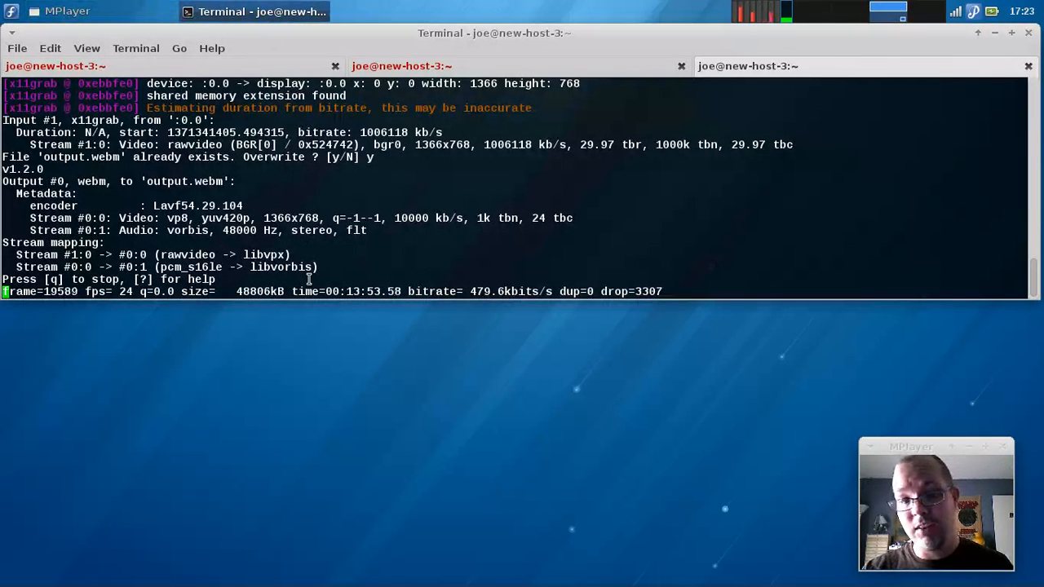